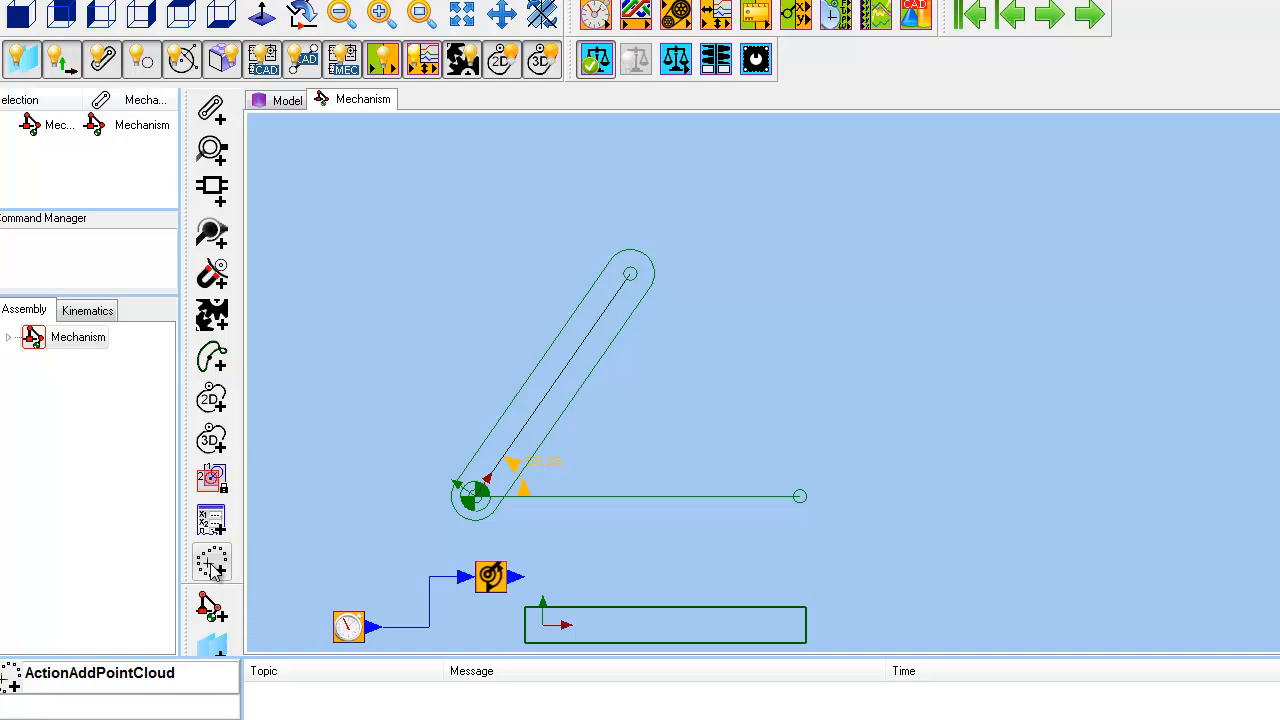
- Add a new point cloud to the Part link and confirm it
click(211, 561)
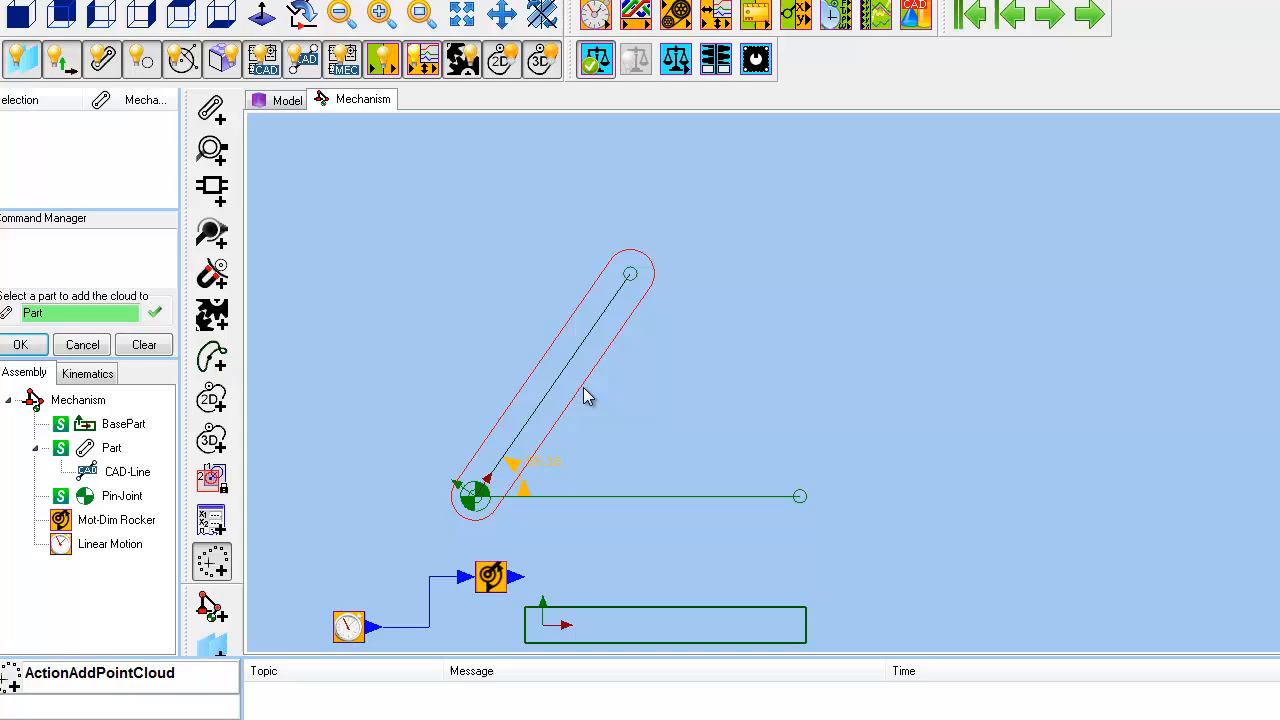
click(20, 344)
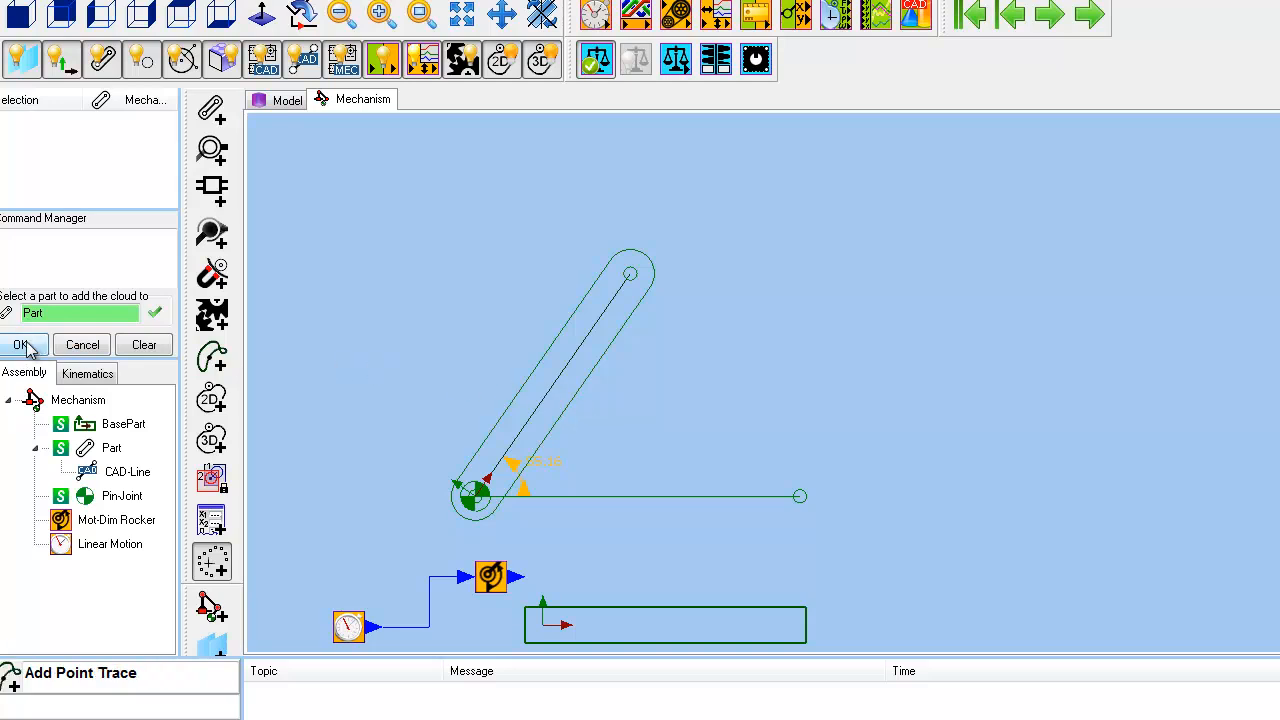
click(20, 344)
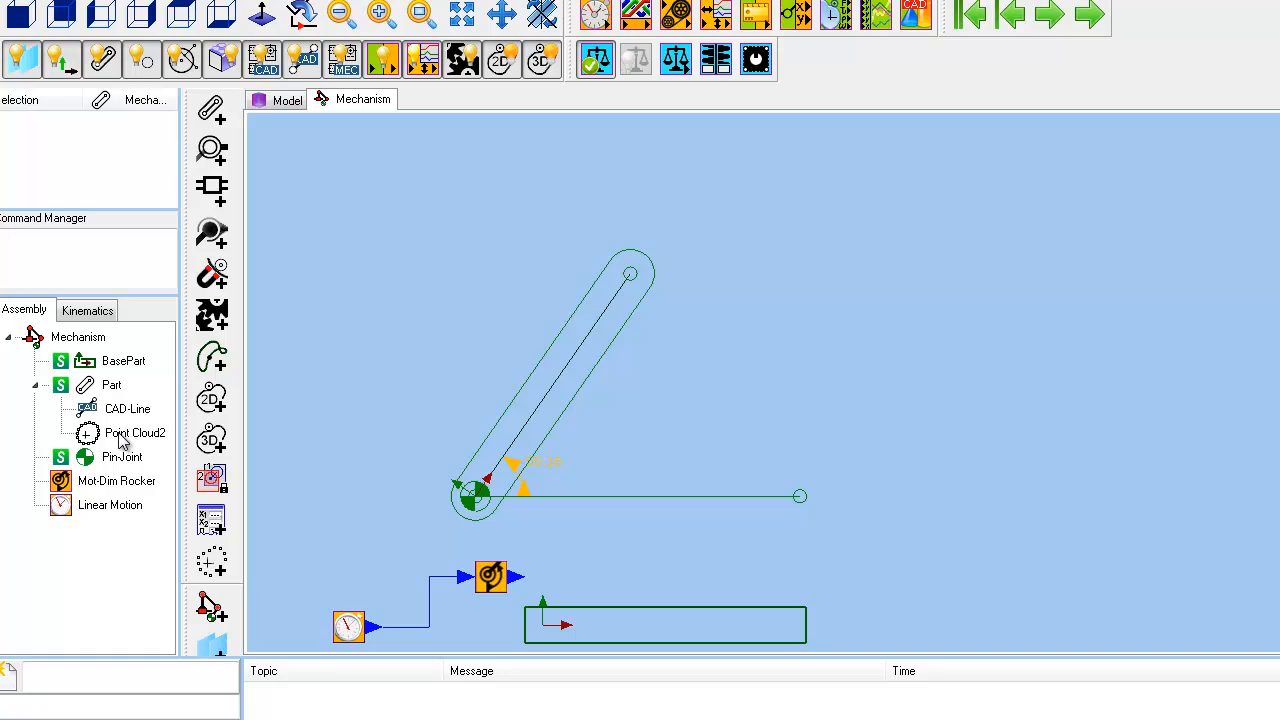
- Set Point Cloud2's data file to CamData3
double_click(135, 432)
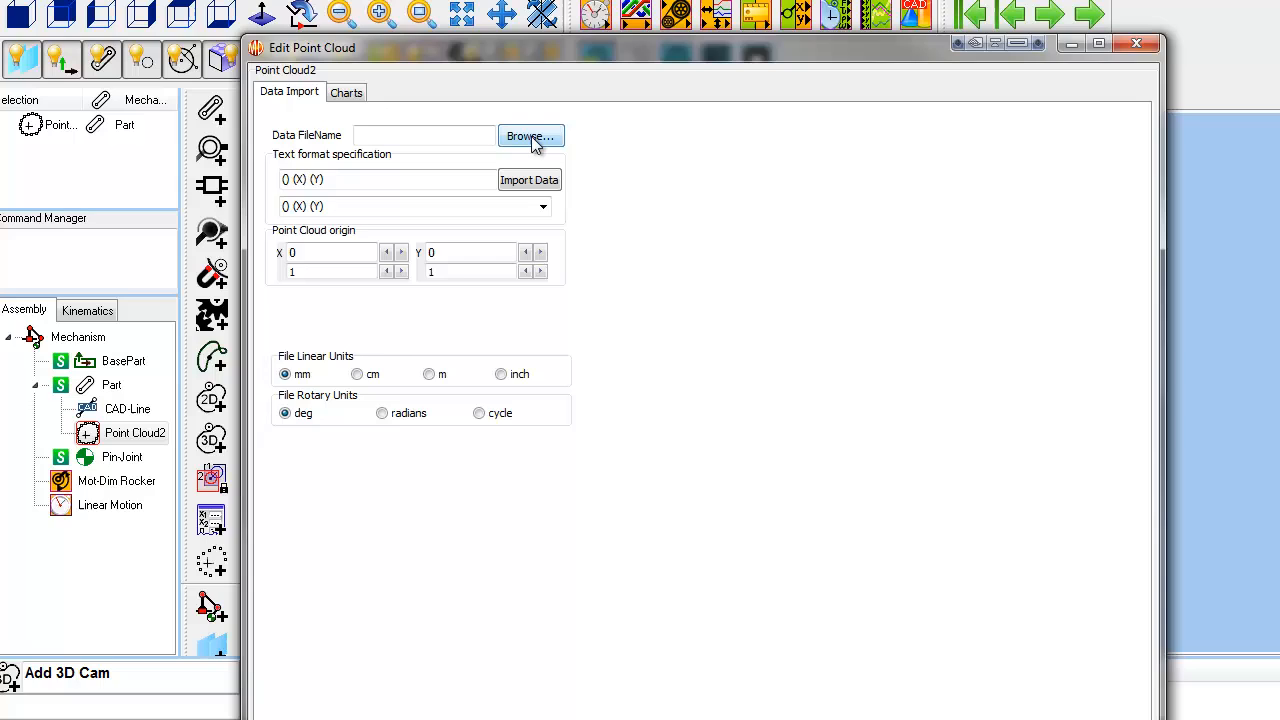
click(530, 136)
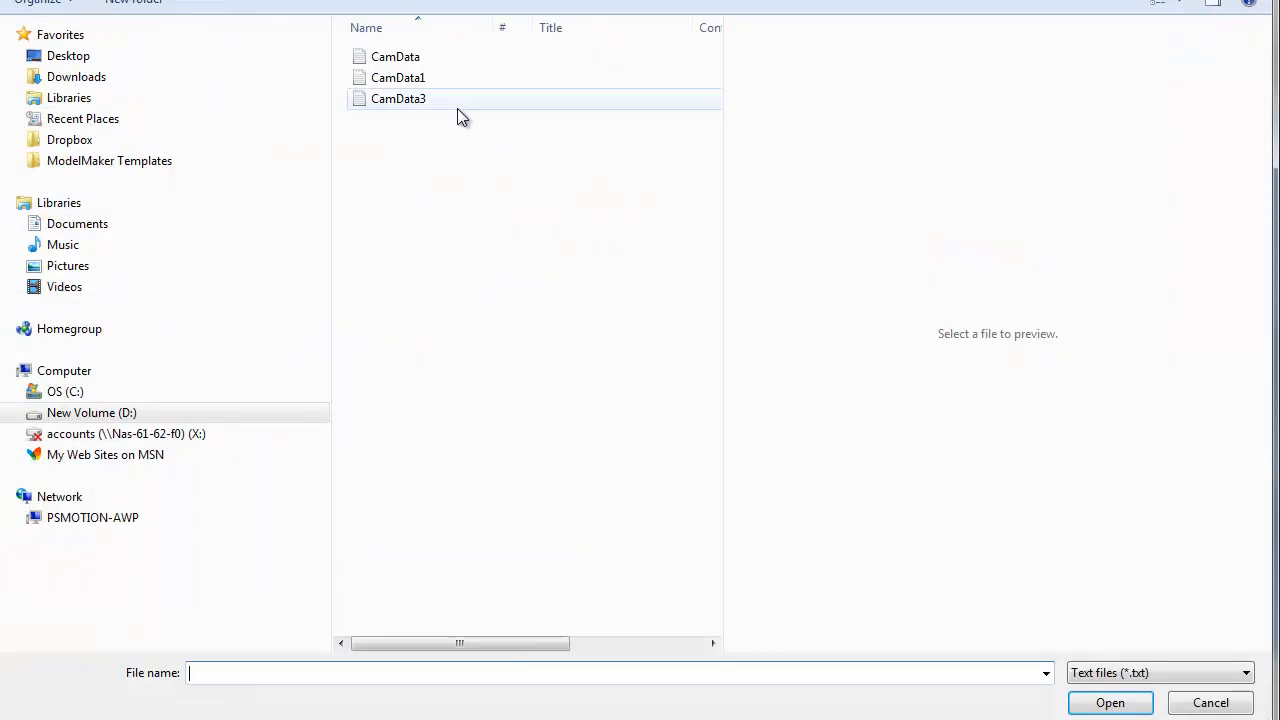
click(398, 98)
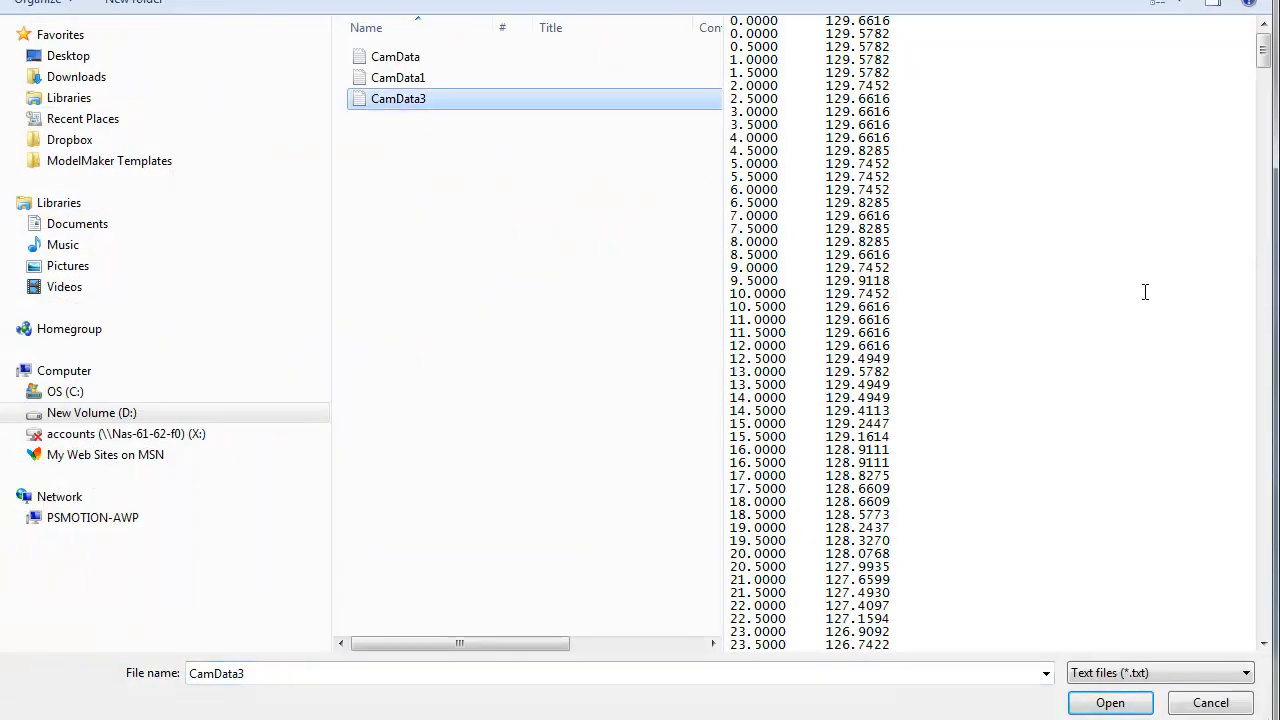
mouse_move(757, 40)
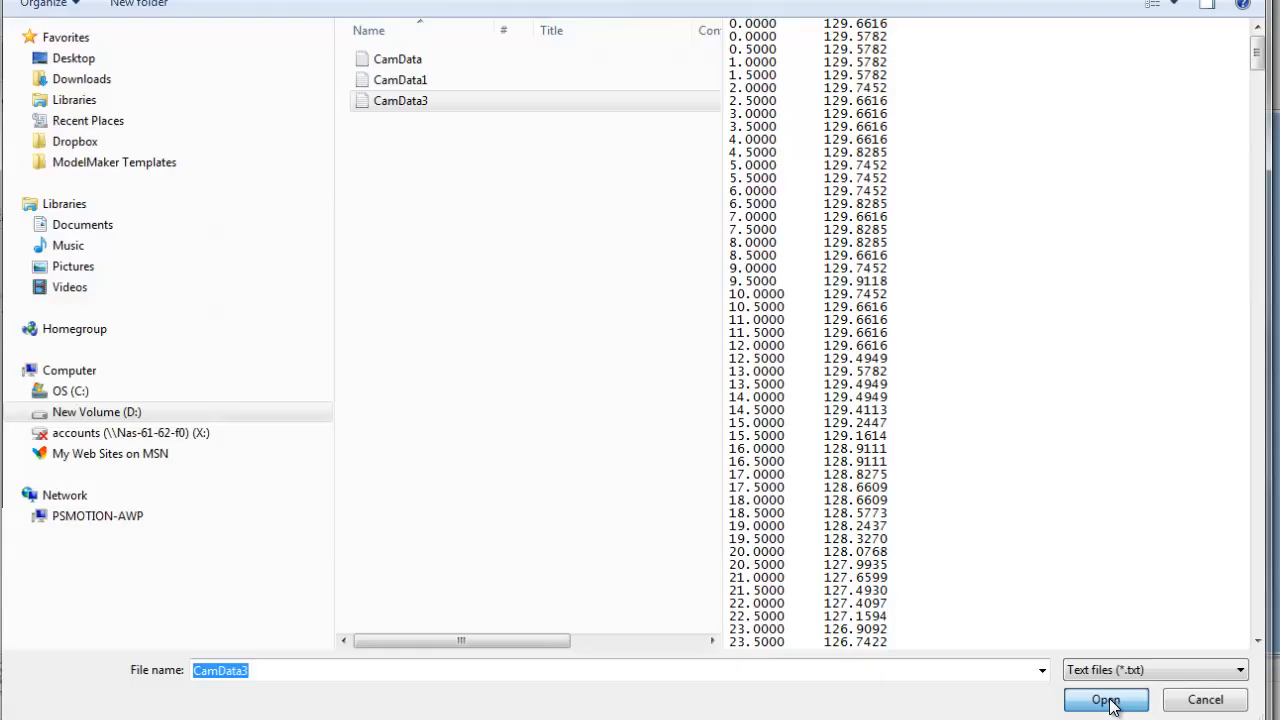
click(1105, 699)
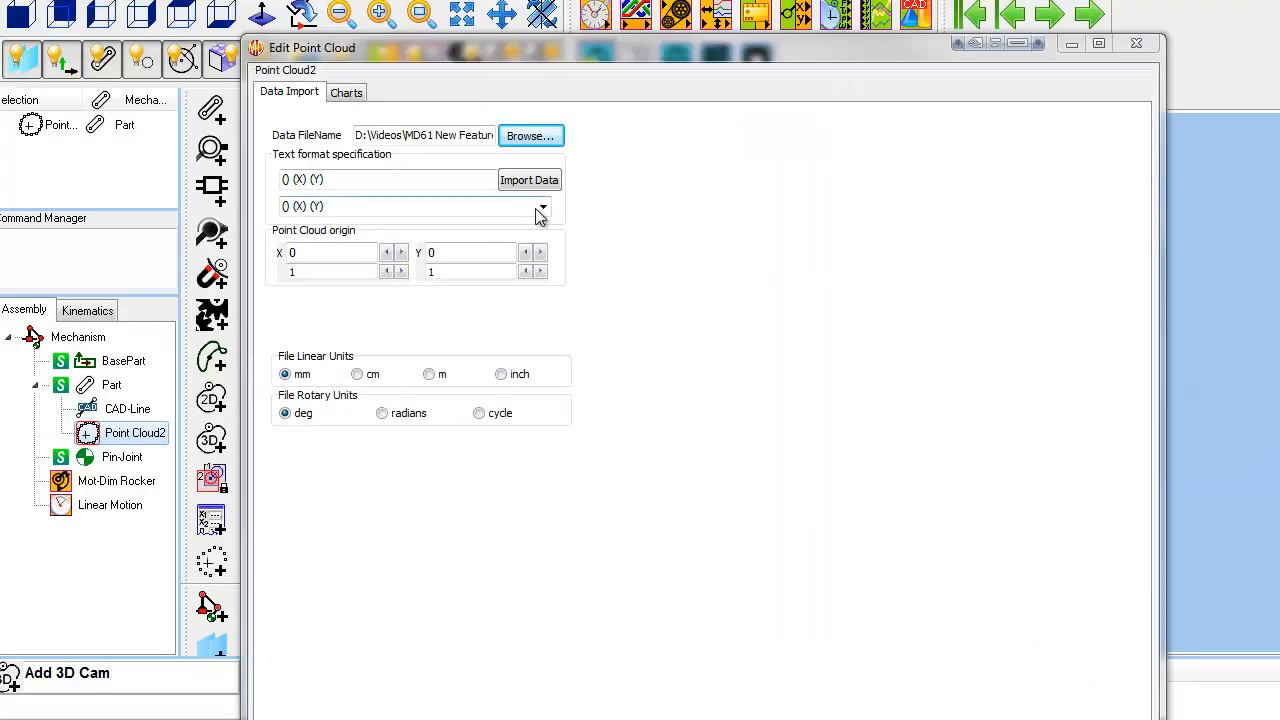
- Import CamData3 in (Angle) (Radius) format and close the Edit Point Cloud dialog
click(542, 206)
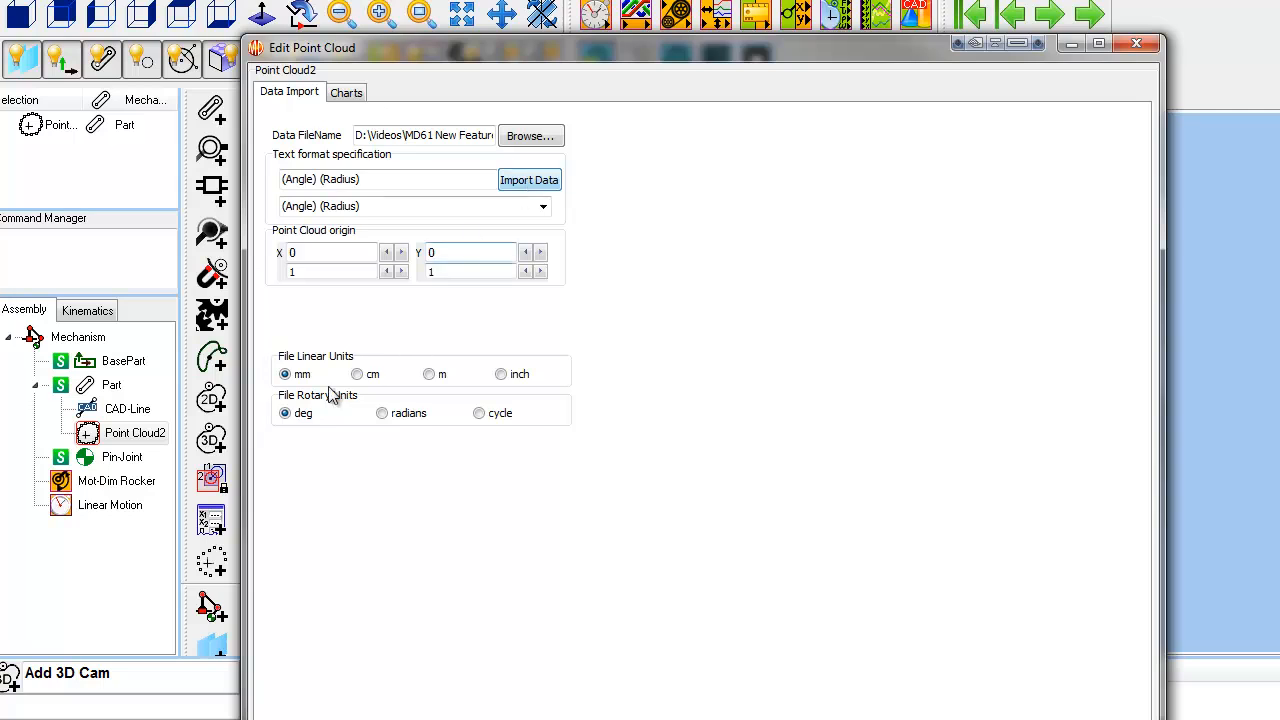
mouse_move(283, 425)
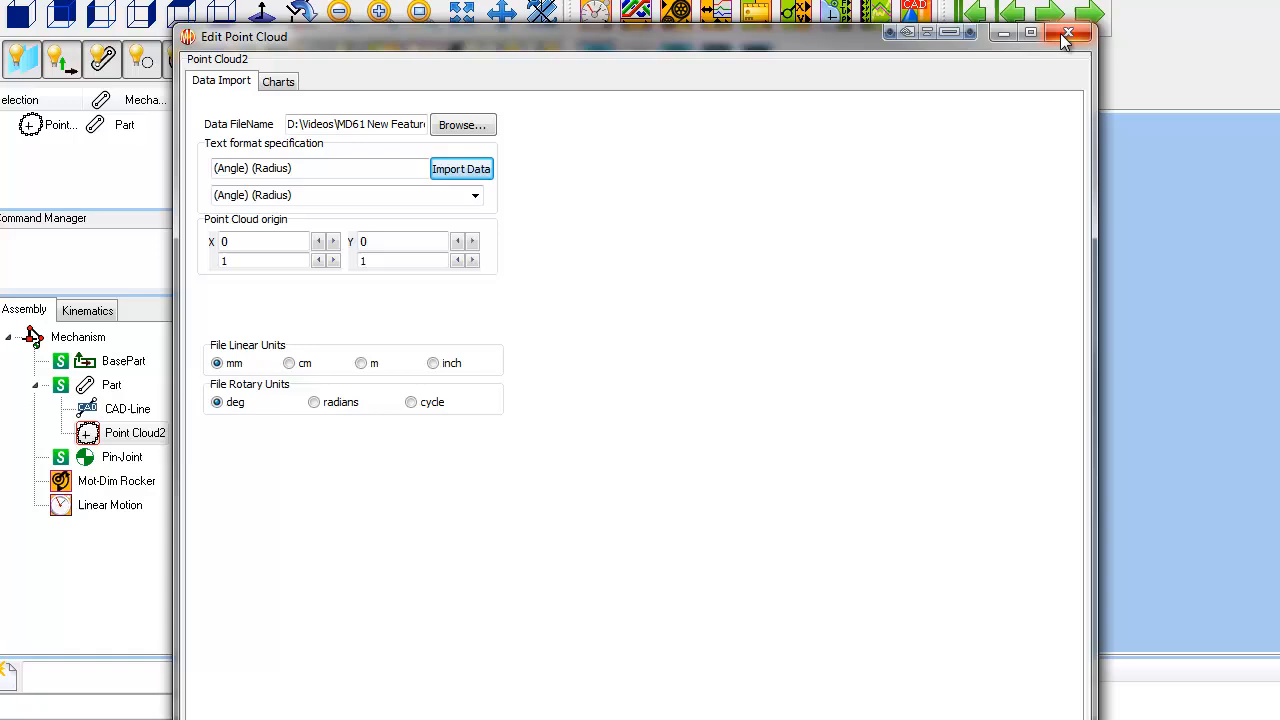
click(1068, 36)
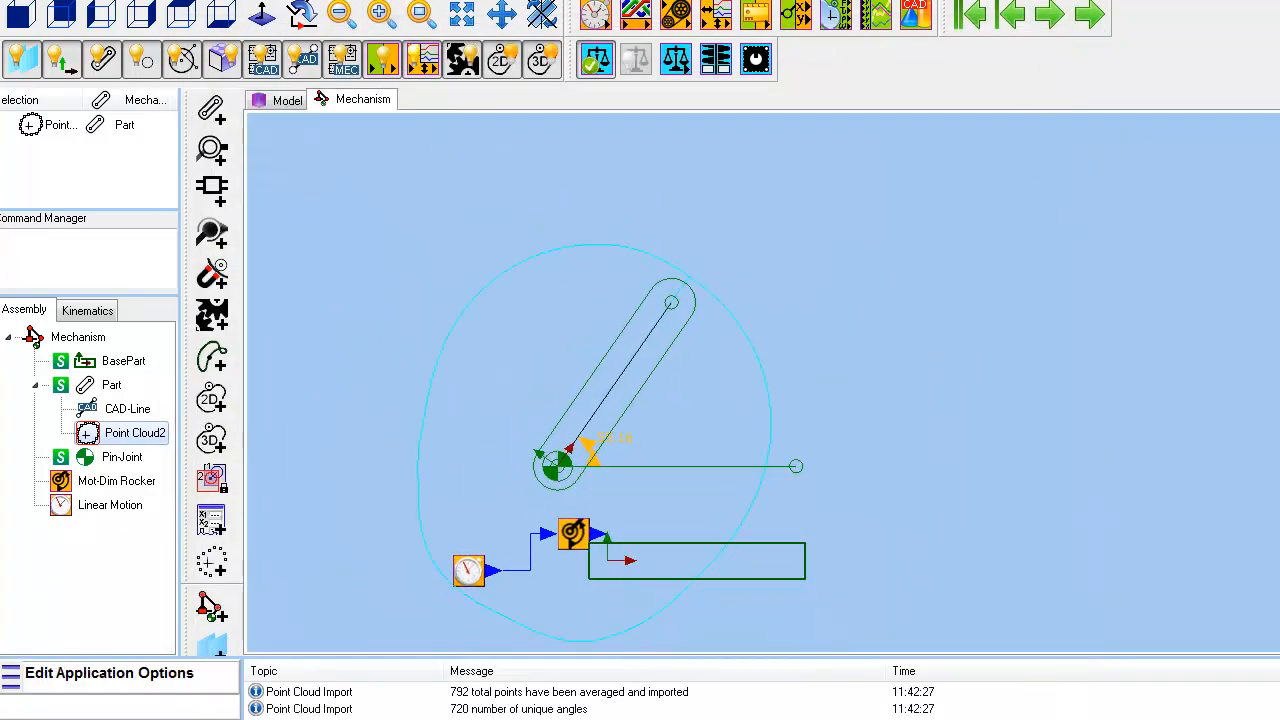
- Set the Background colour to white in Application Options, Colours
click(110, 672)
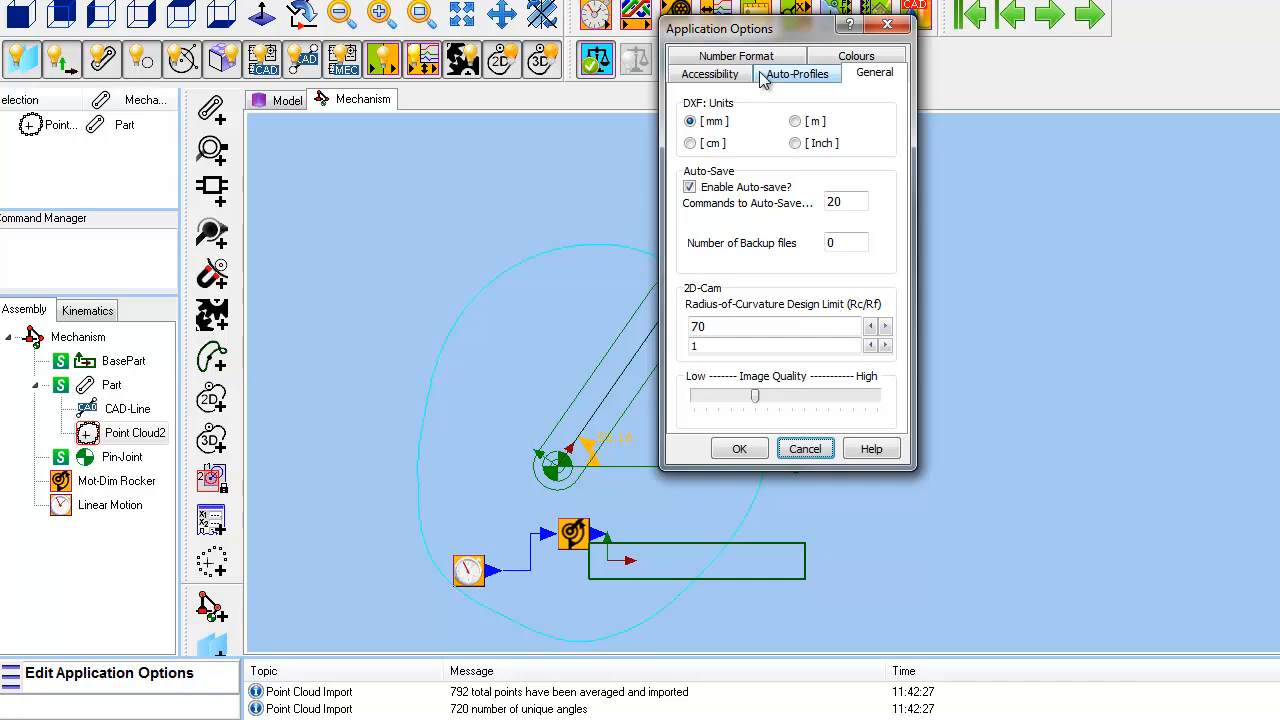
click(856, 55)
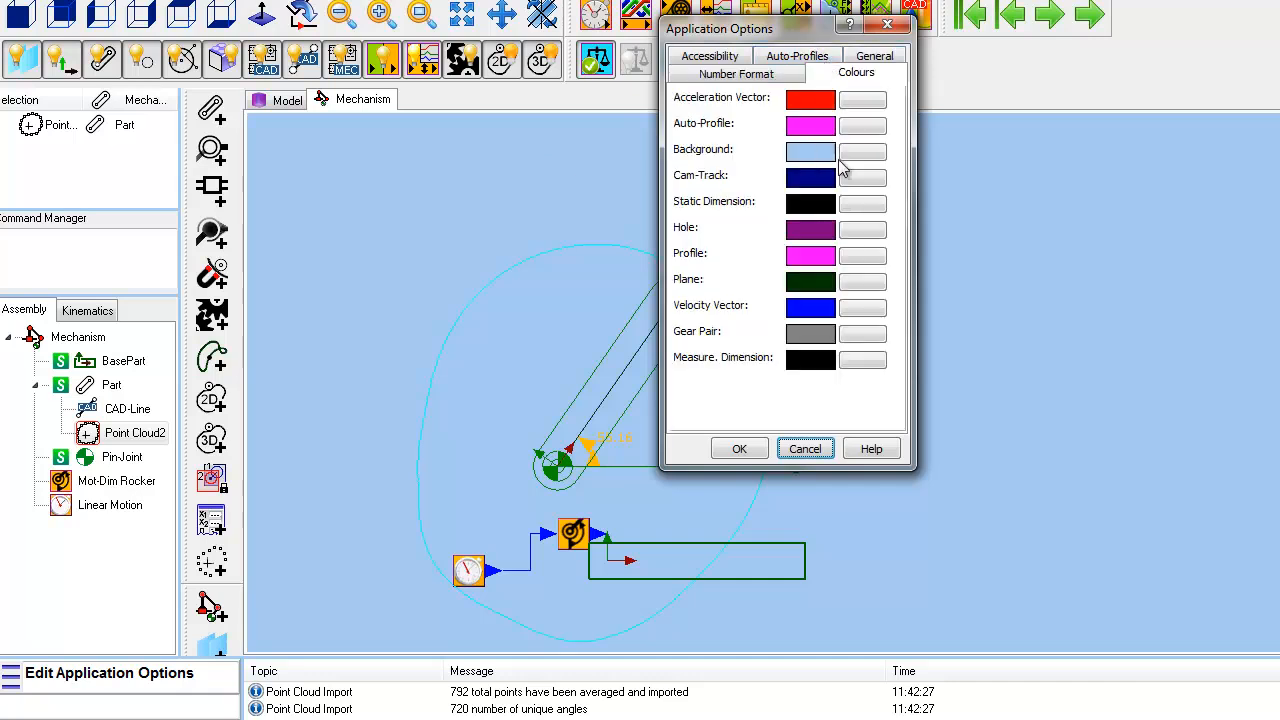
click(862, 152)
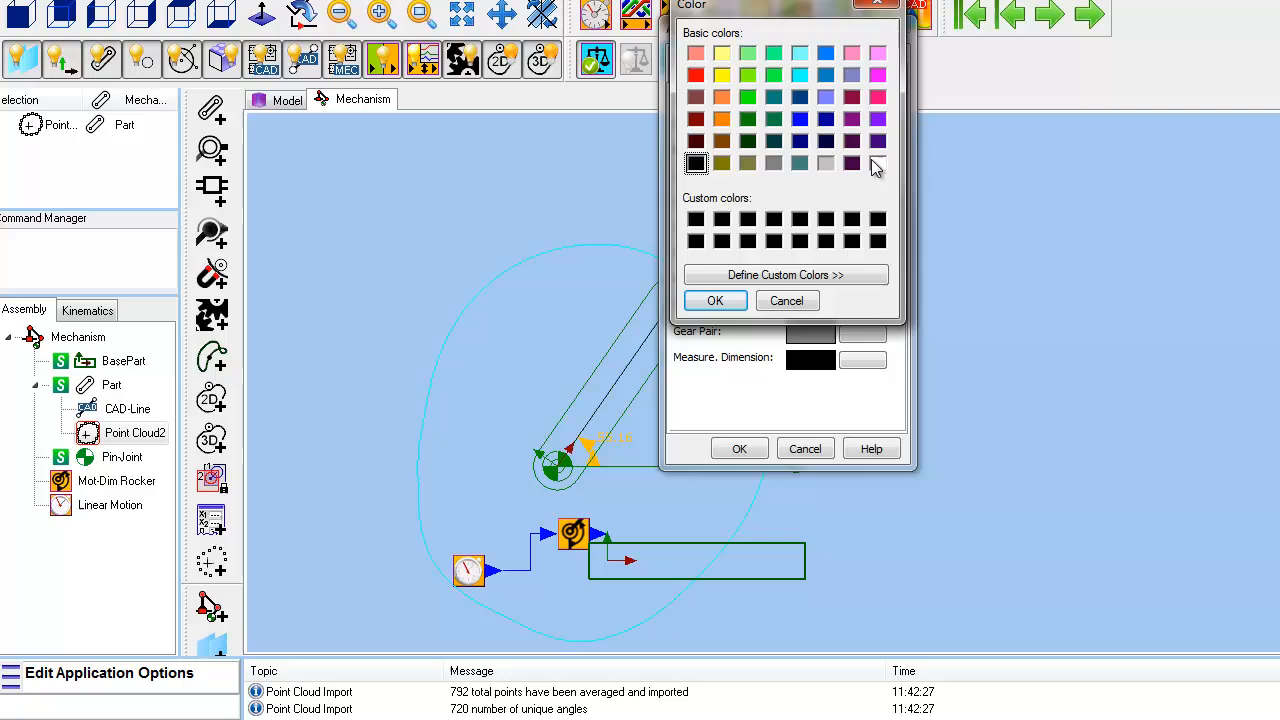
click(715, 300)
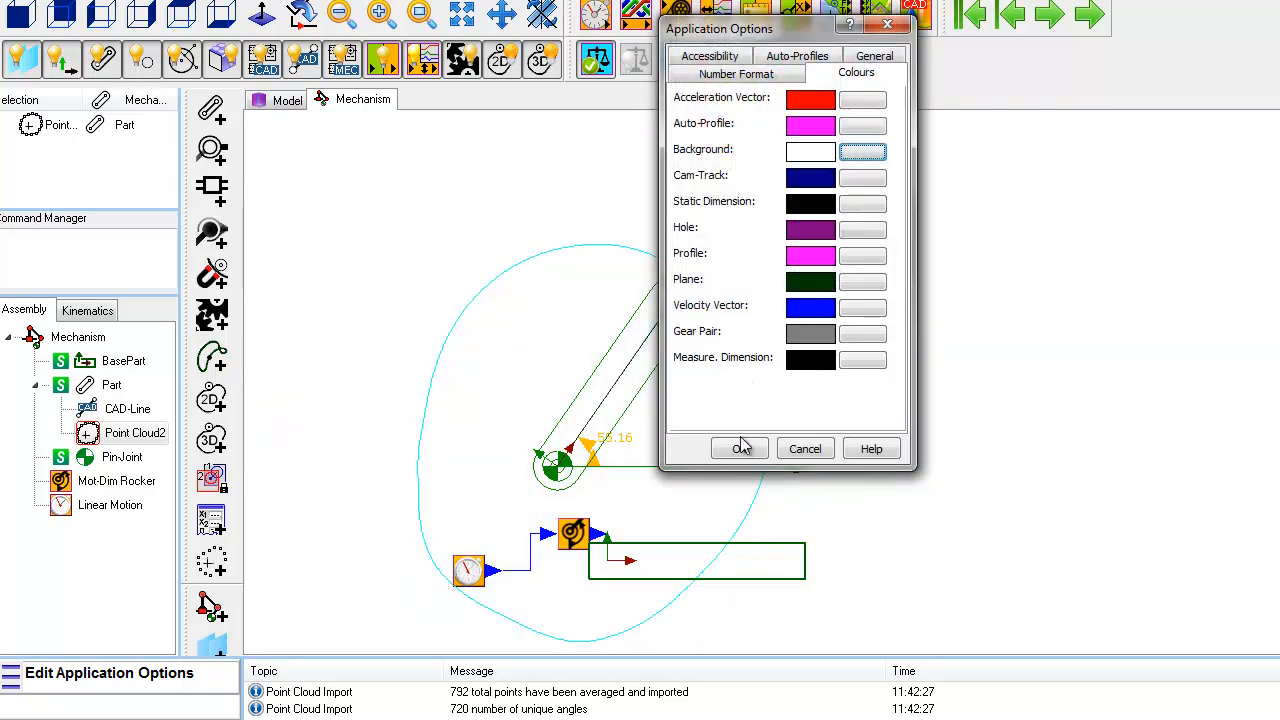
click(740, 448)
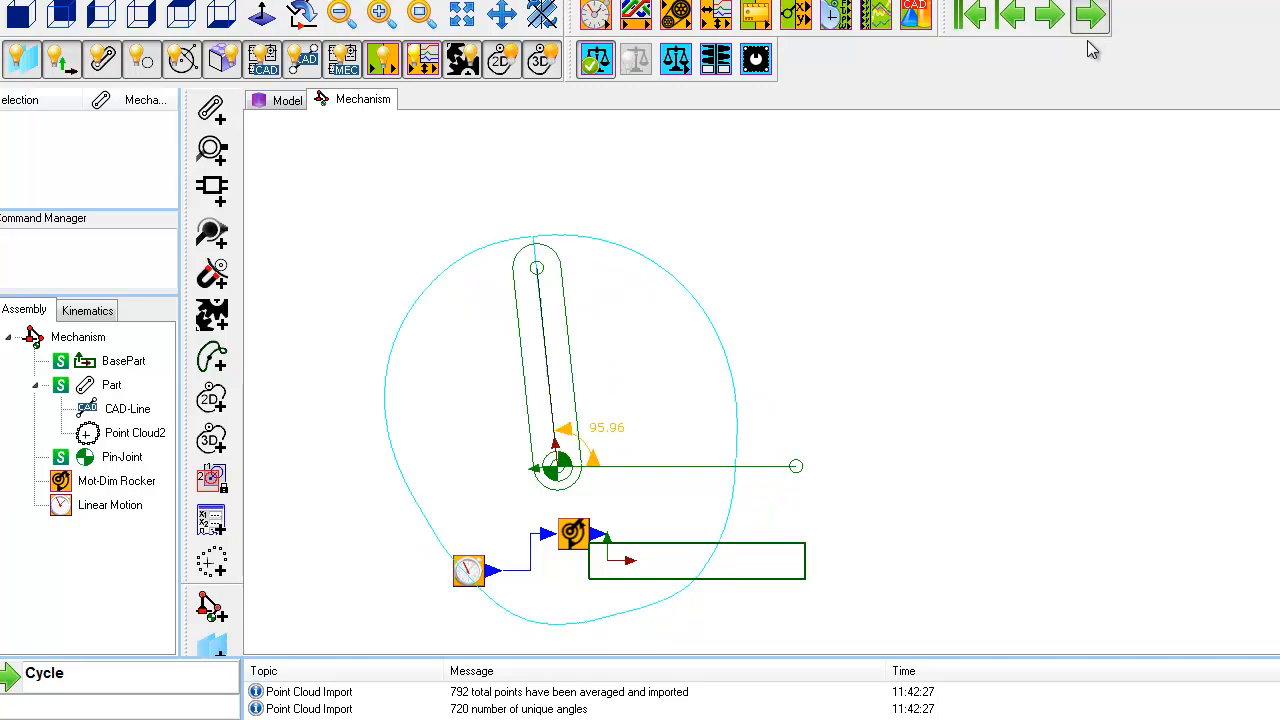
- Stop the animation and reopen Point Cloud2's Edit Point Cloud dialog
click(1089, 14)
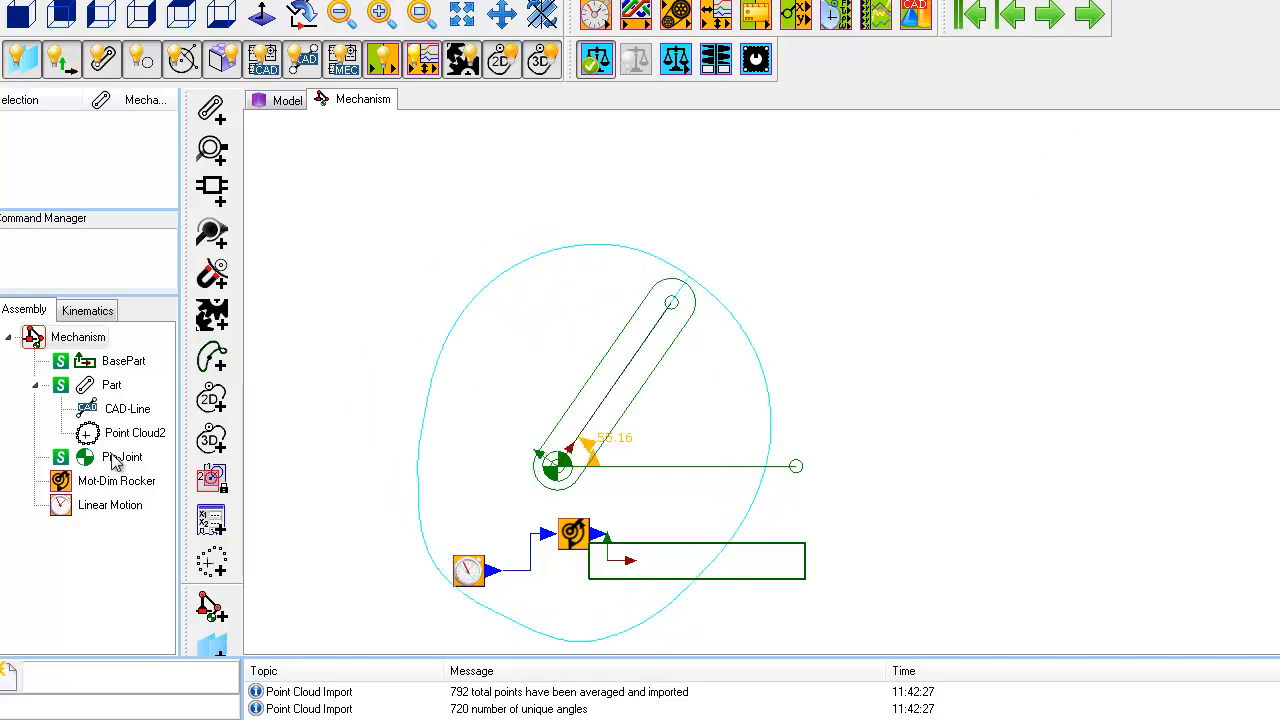
double_click(135, 432)
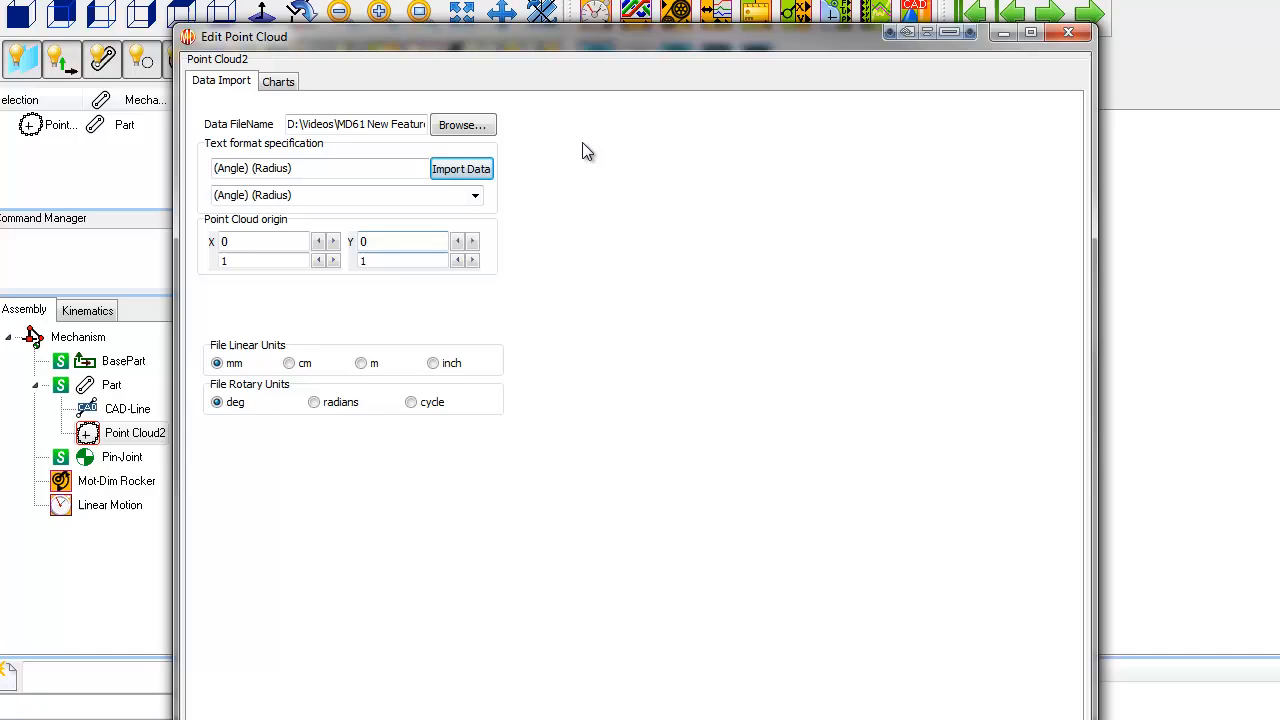
click(461, 168)
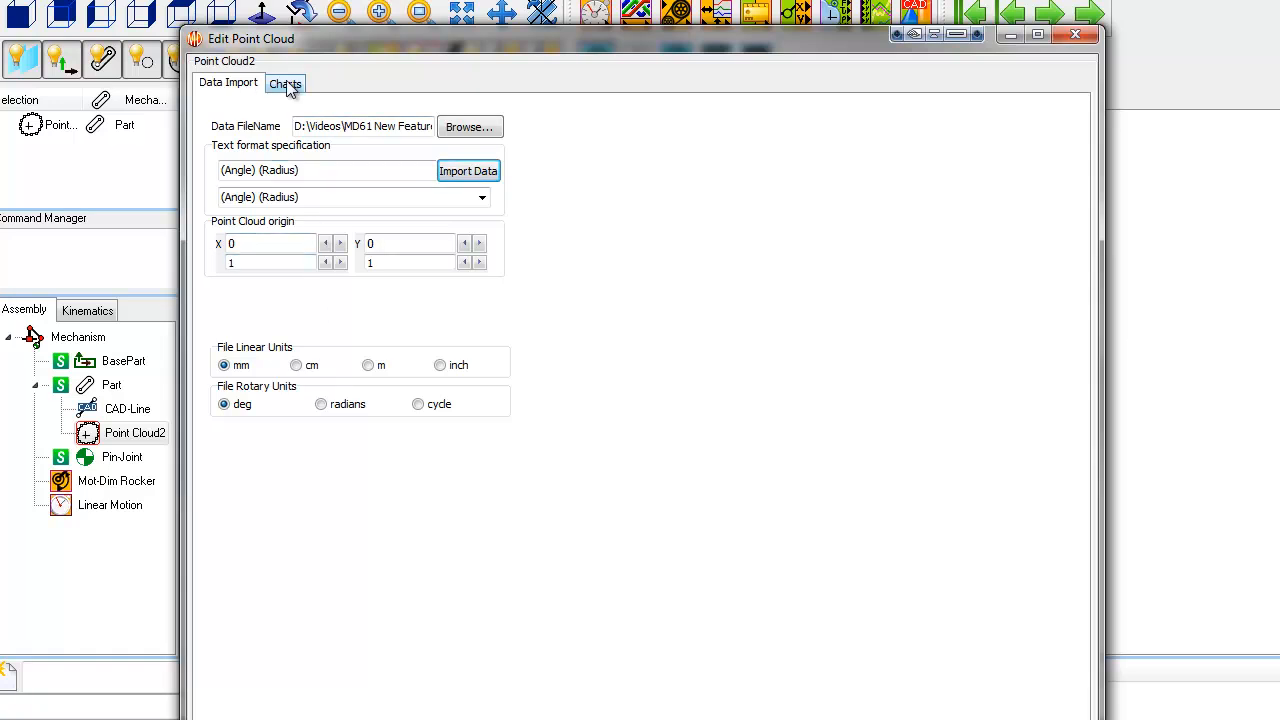
- Display Point Cloud2's measured and Fourier-fitted radius charts
click(285, 82)
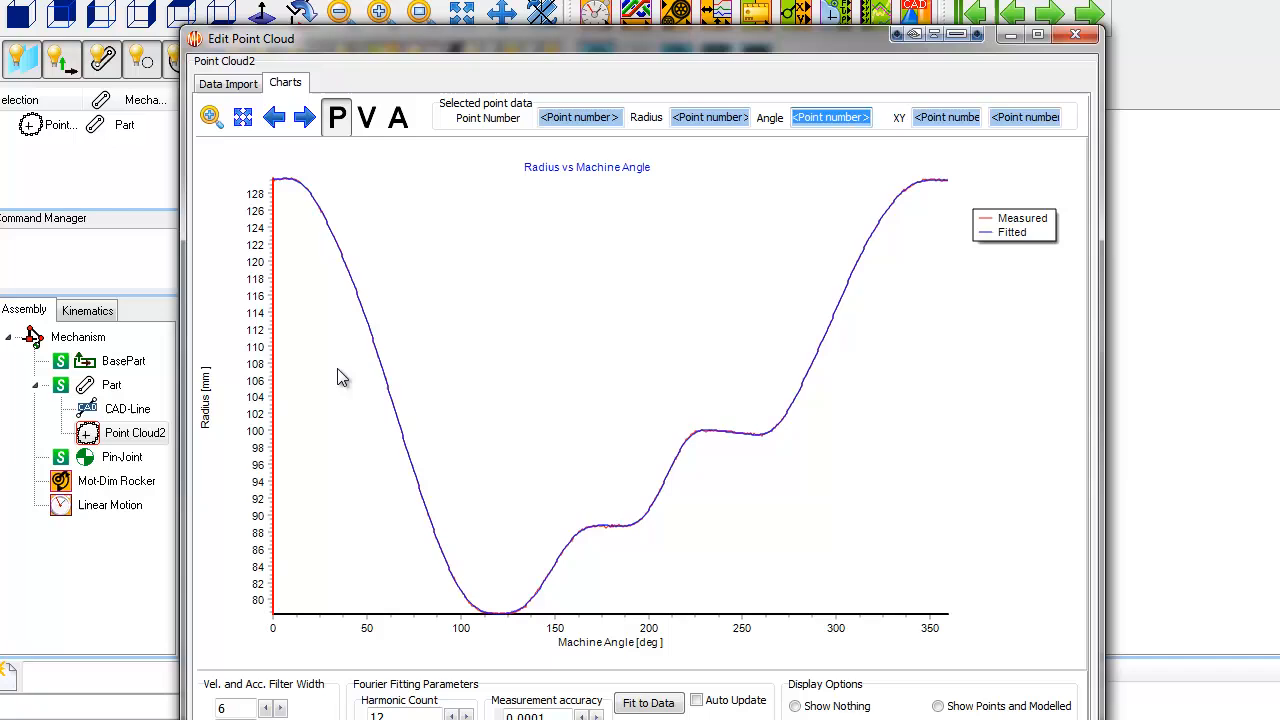
mouse_move(313, 252)
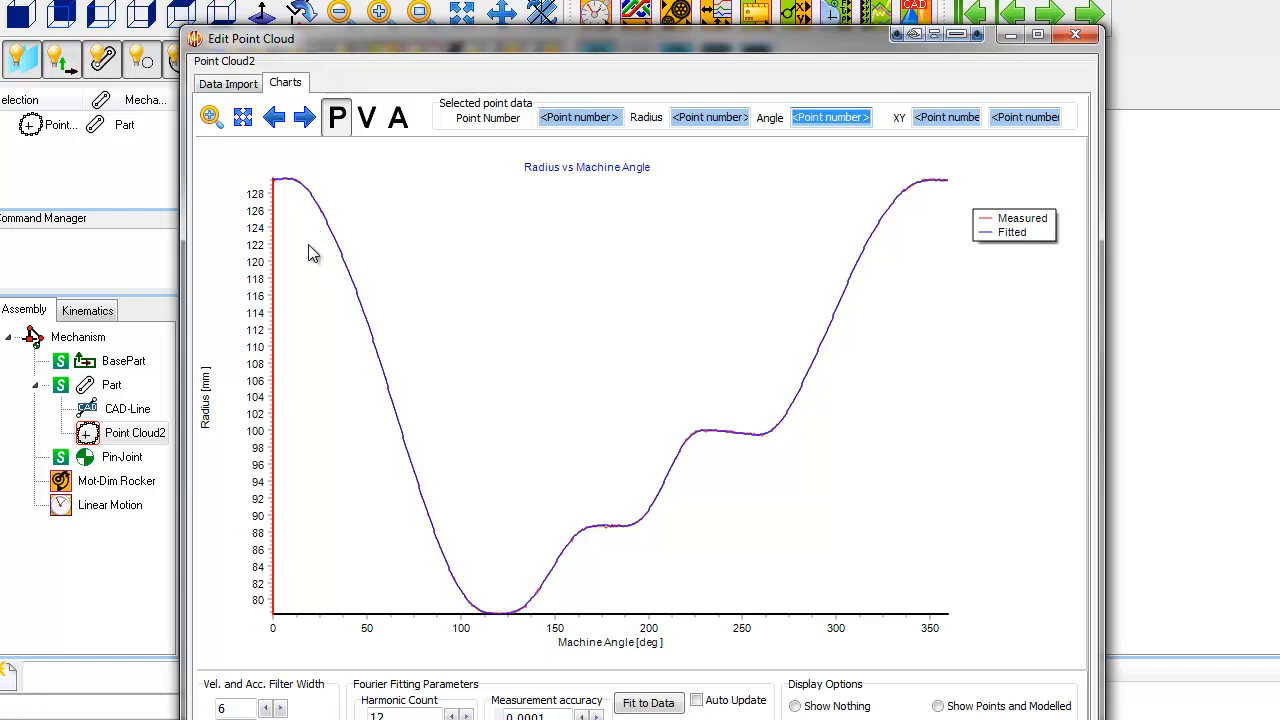
mouse_move(547, 563)
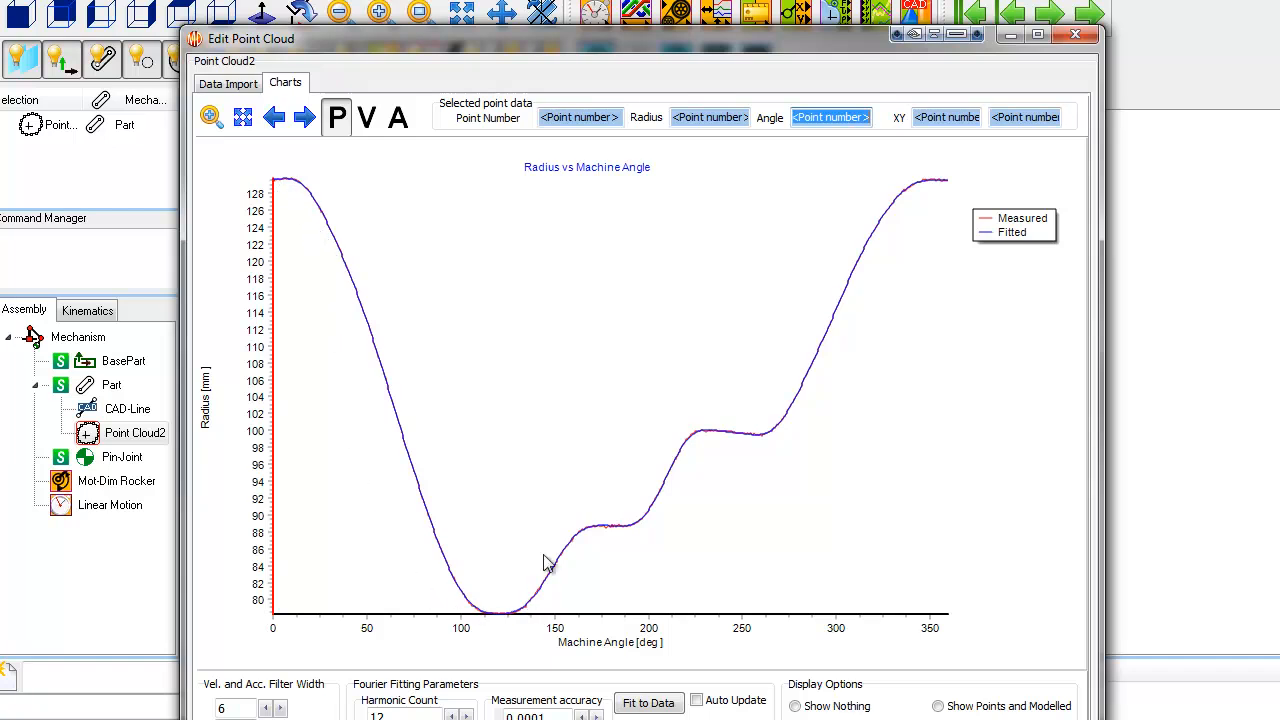
mouse_move(910, 310)
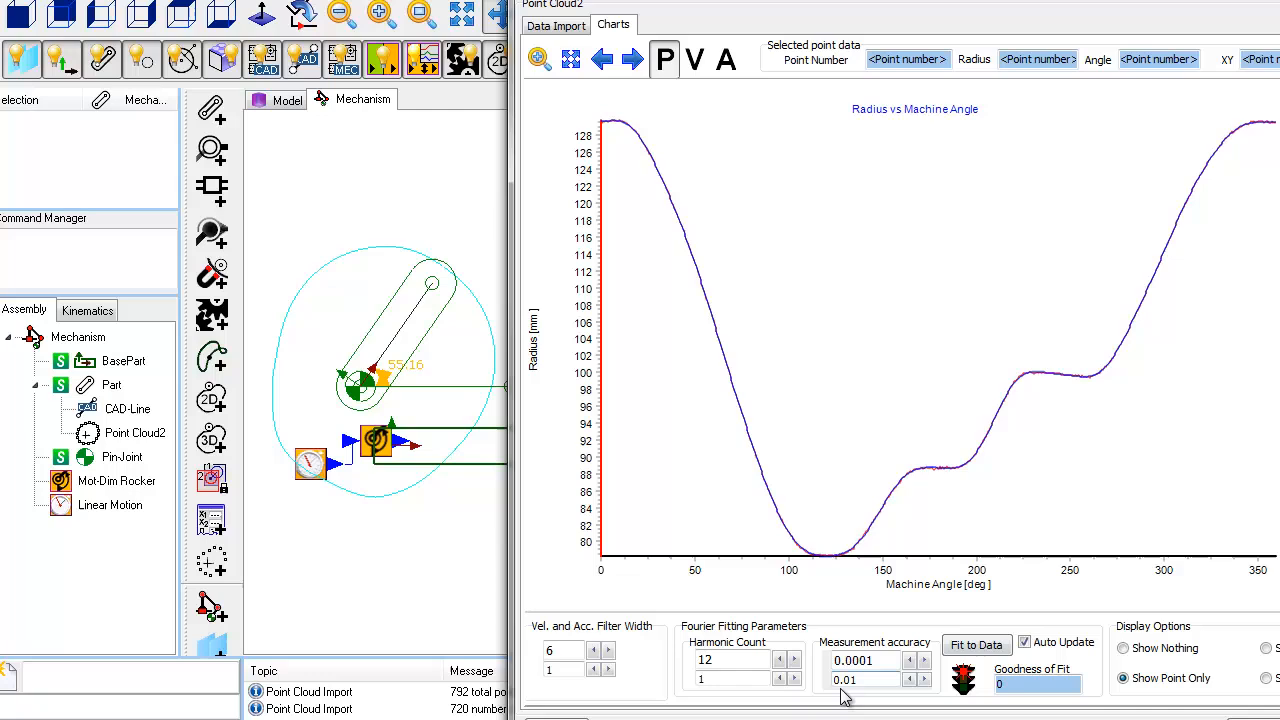
click(794, 664)
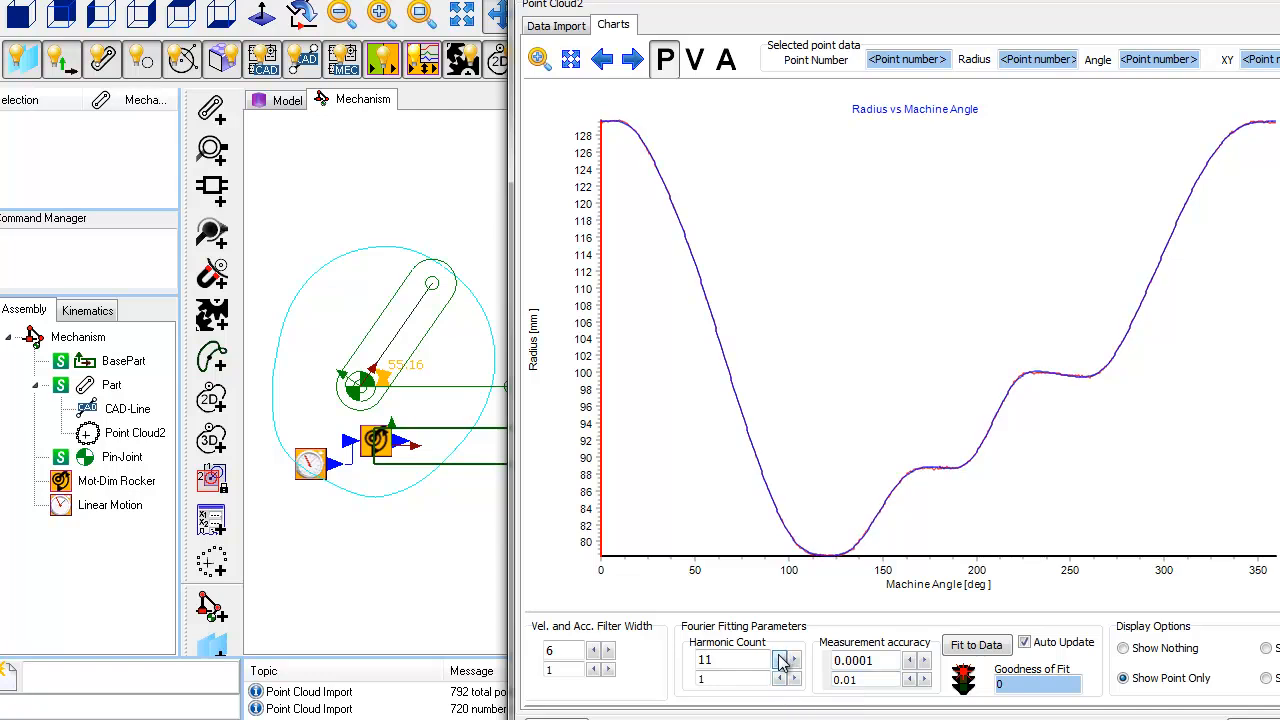
click(783, 664)
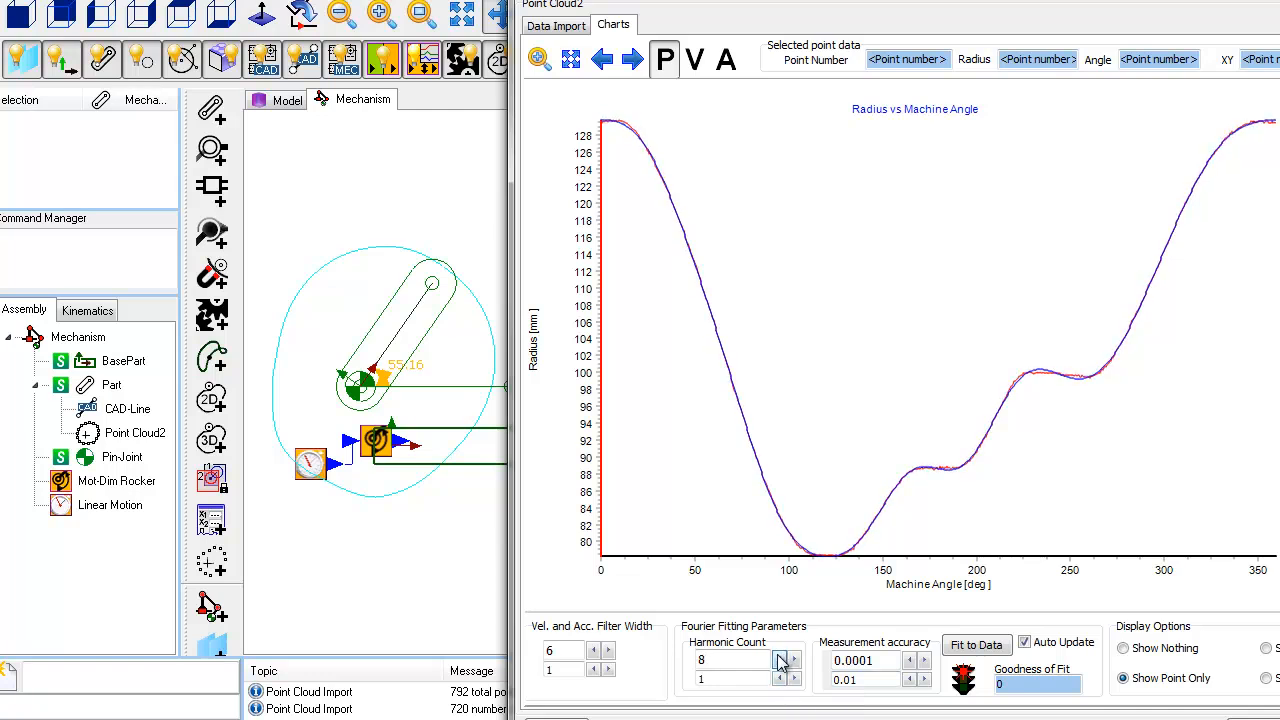
click(793, 656)
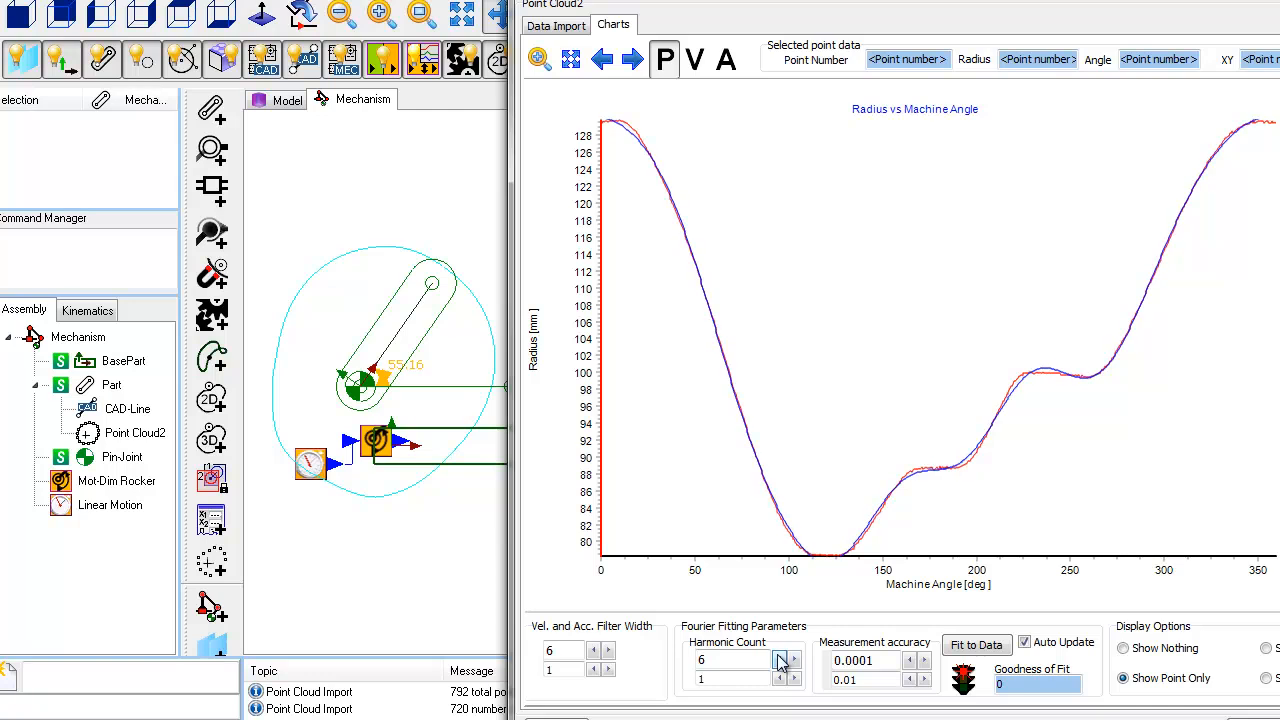
click(795, 665)
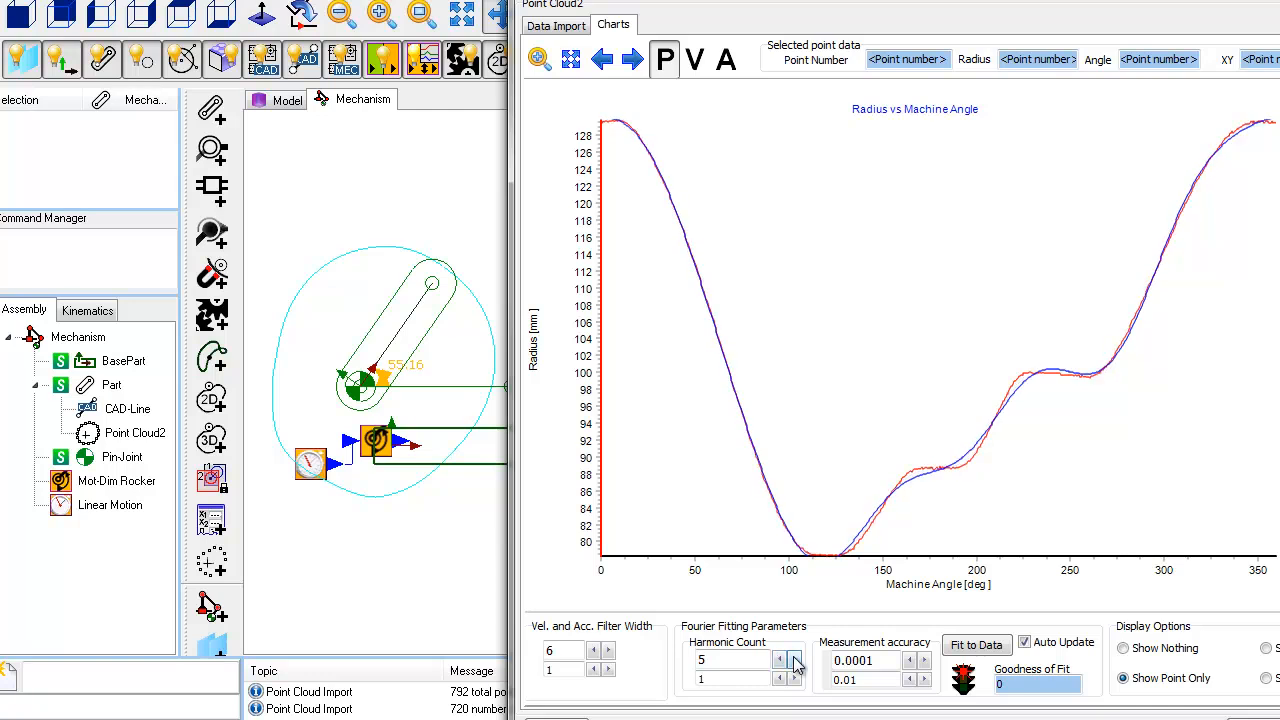
click(794, 656)
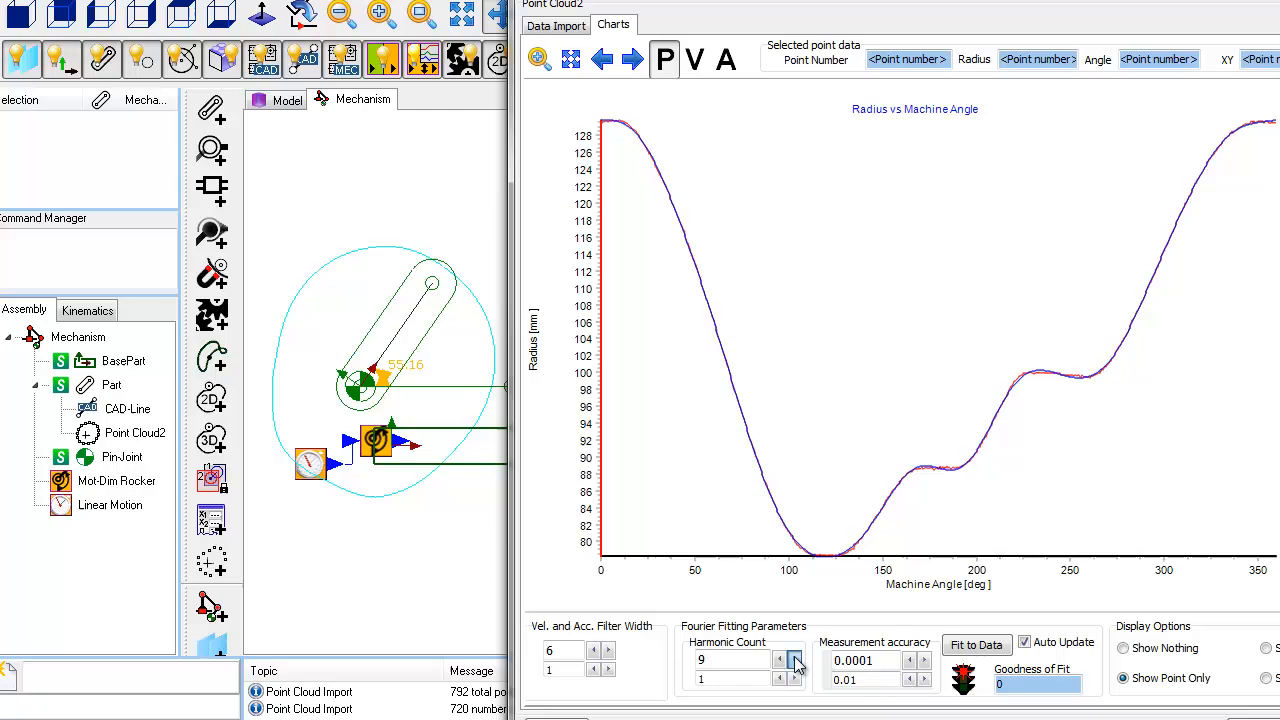
click(779, 655)
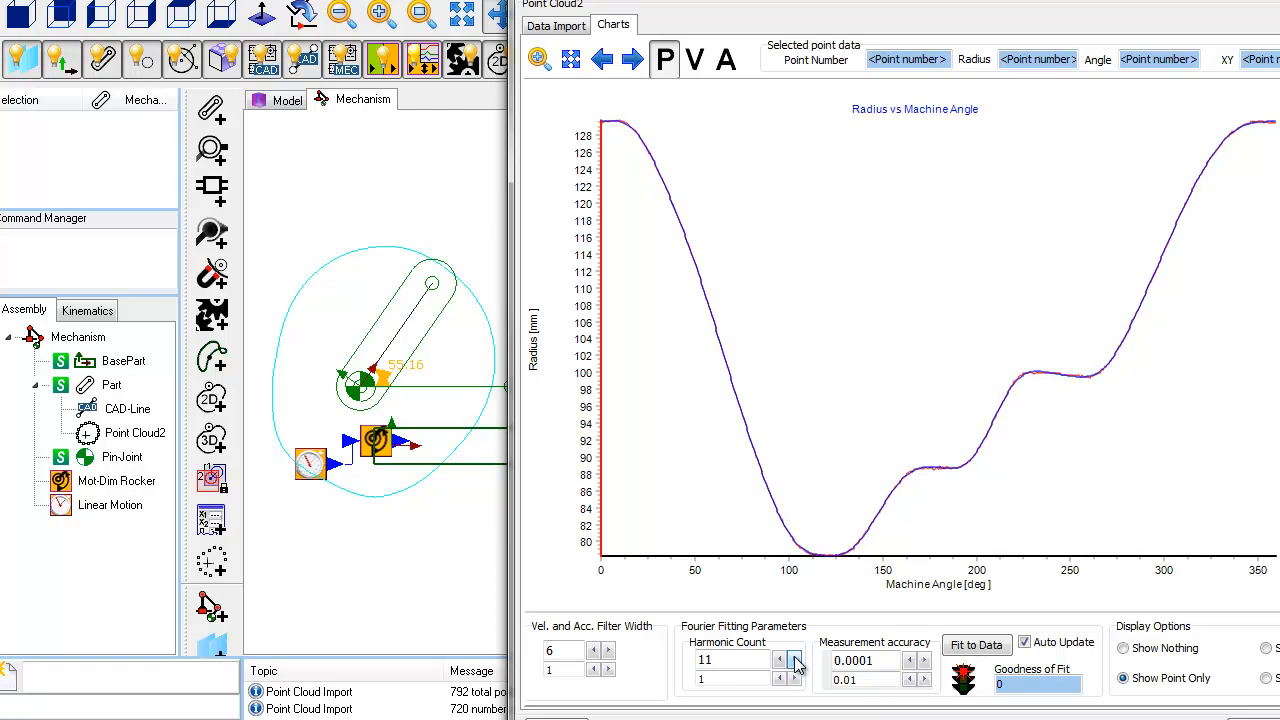
click(794, 655)
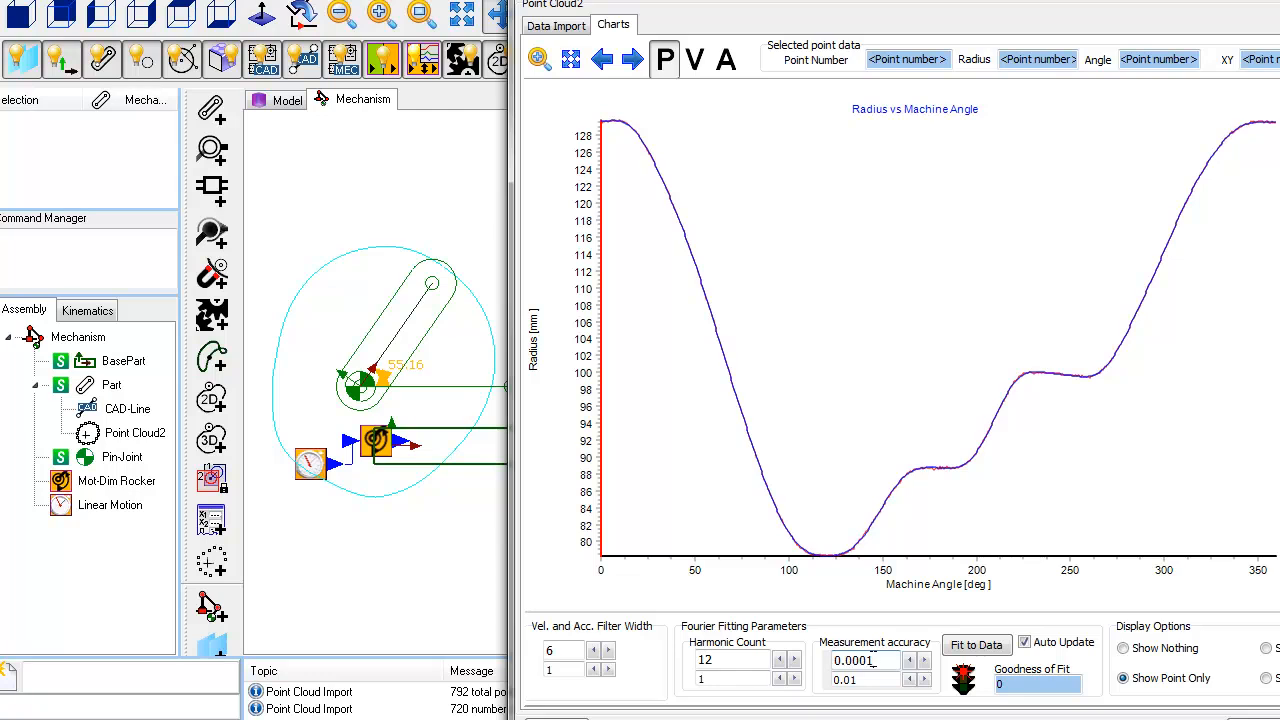
- Set measurement accuracy to 0.08 and raise the harmonic count past 14 to 15
triple_click(862, 660)
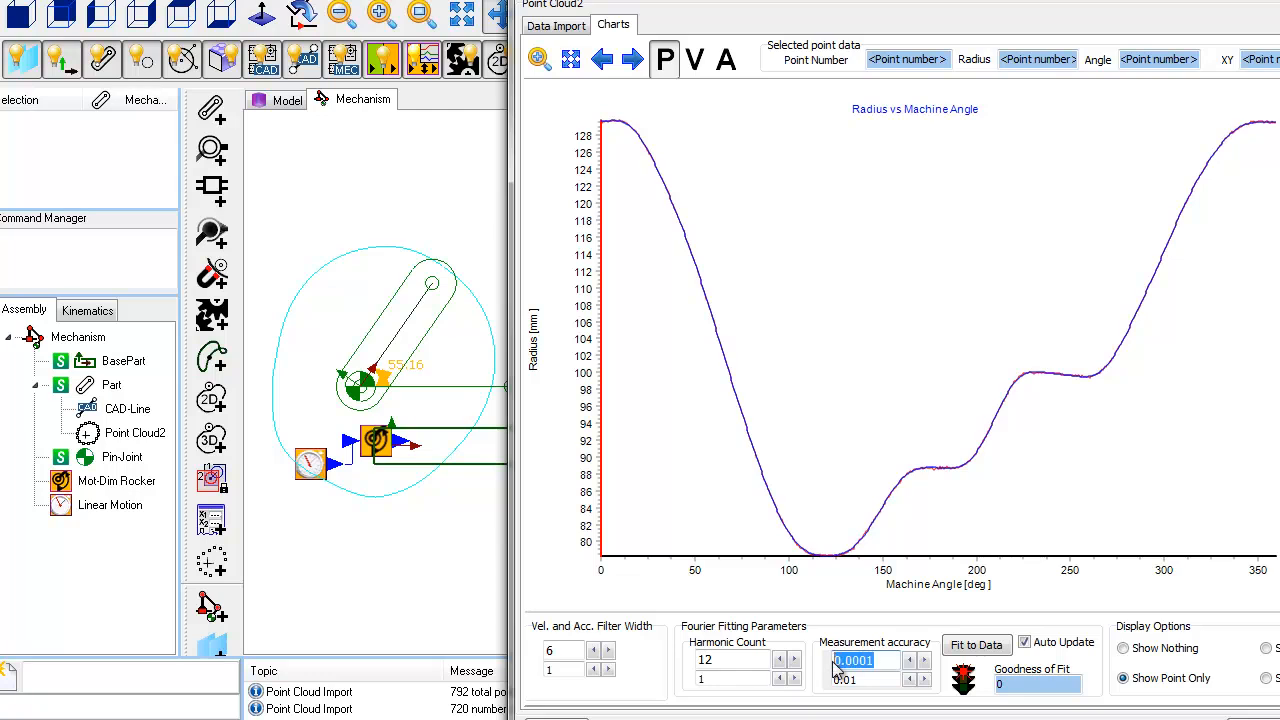
text(0.08)
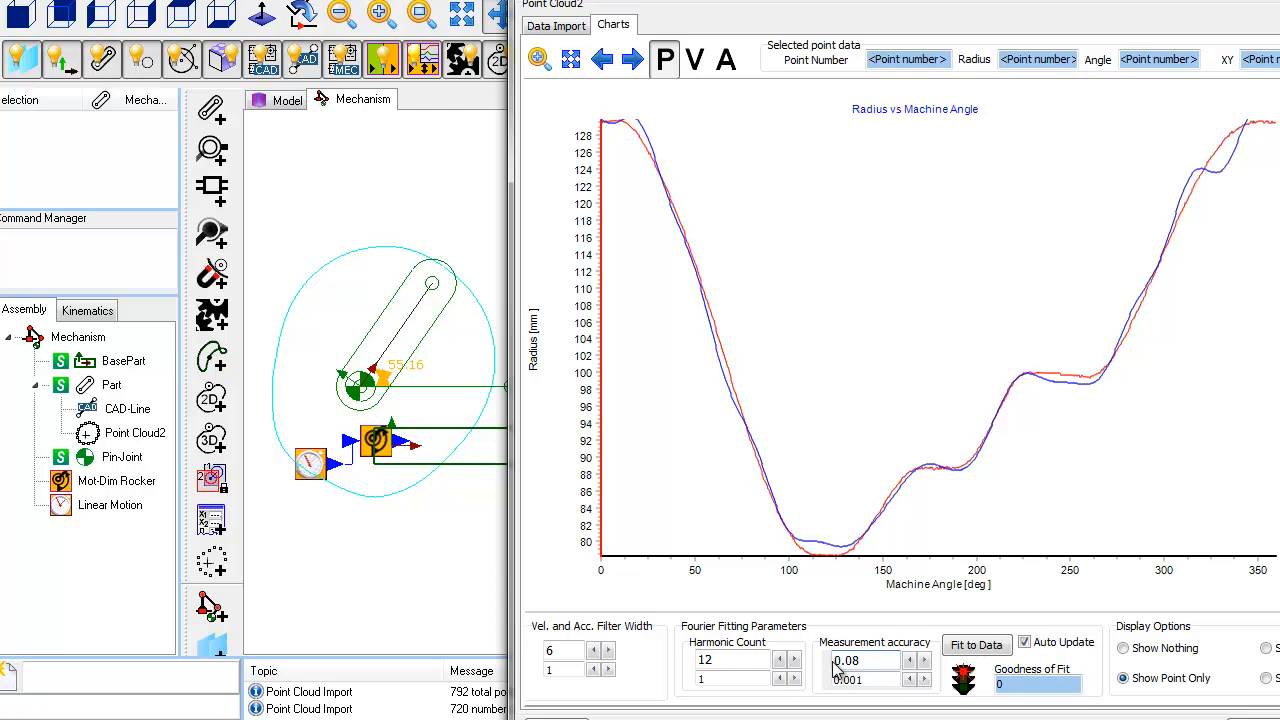
click(780, 658)
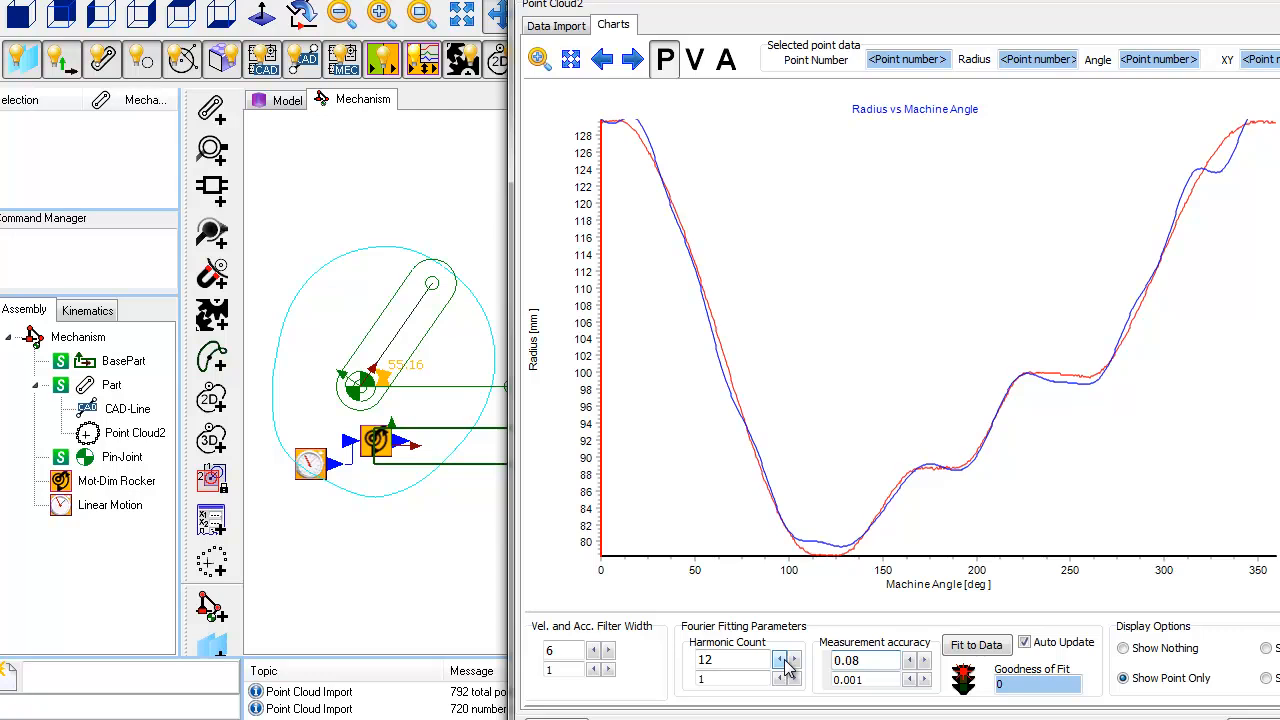
mouse_move(793, 660)
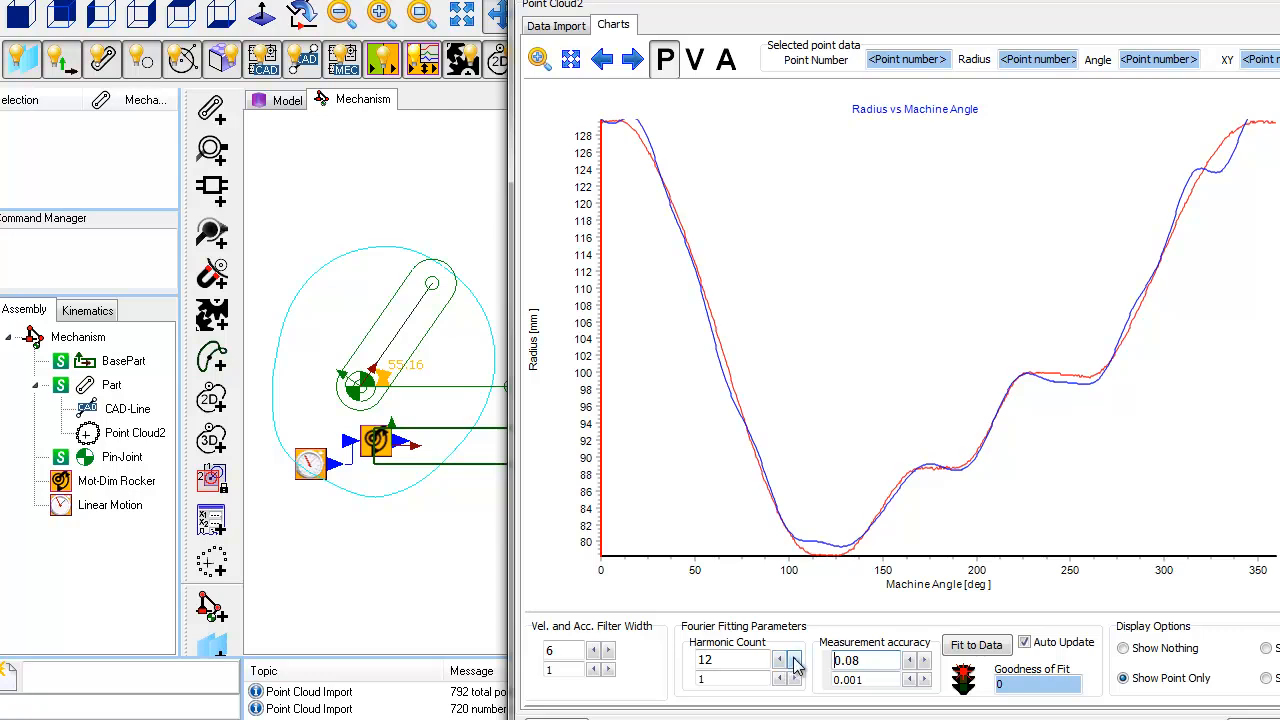
click(794, 655)
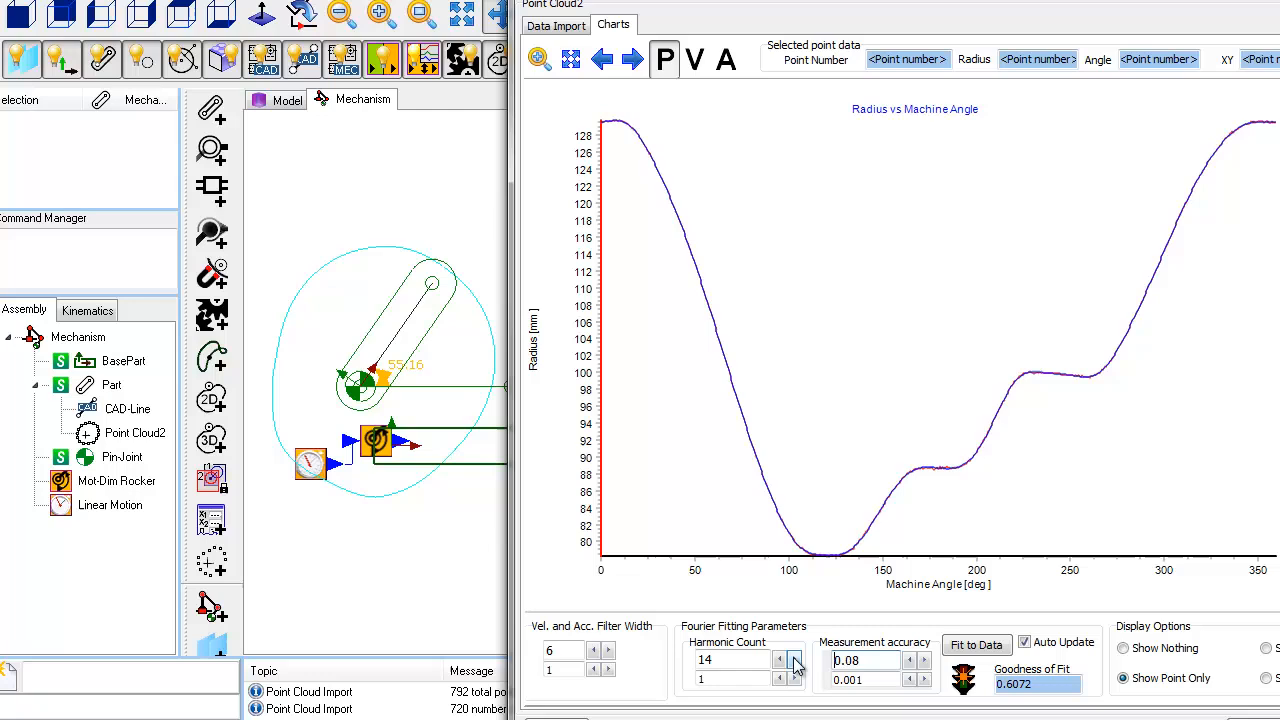
click(780, 655)
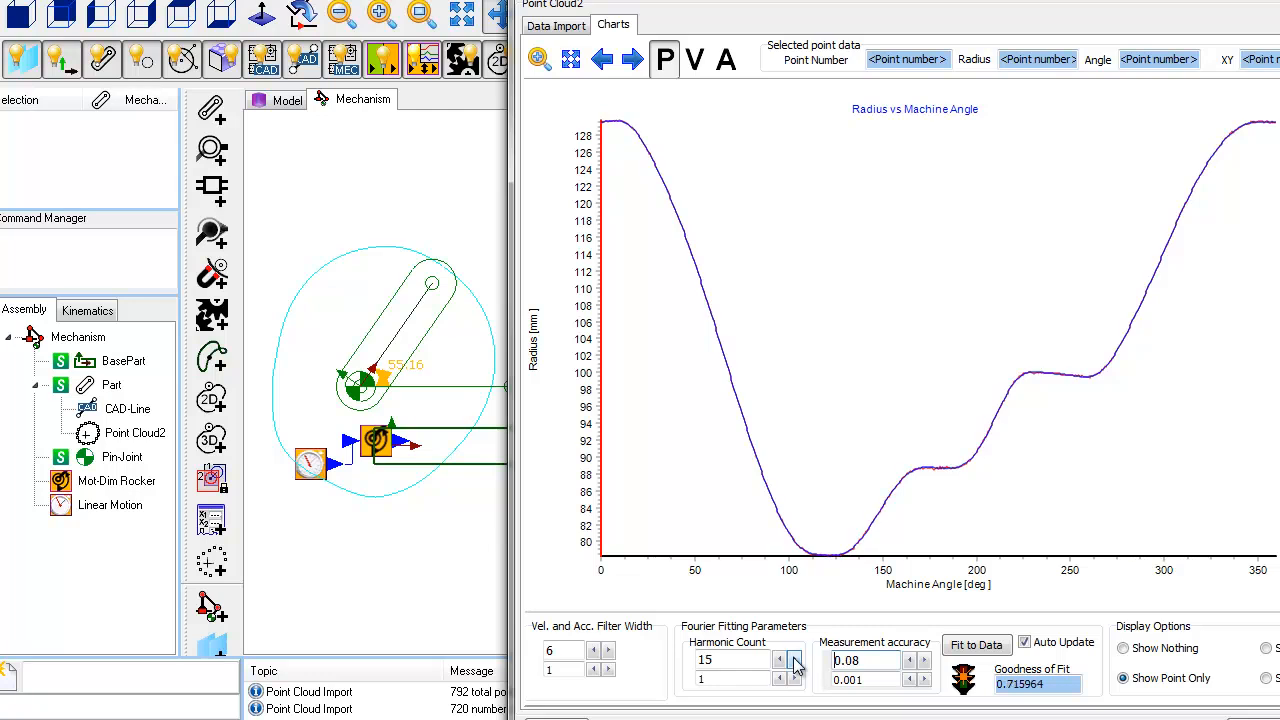
click(794, 654)
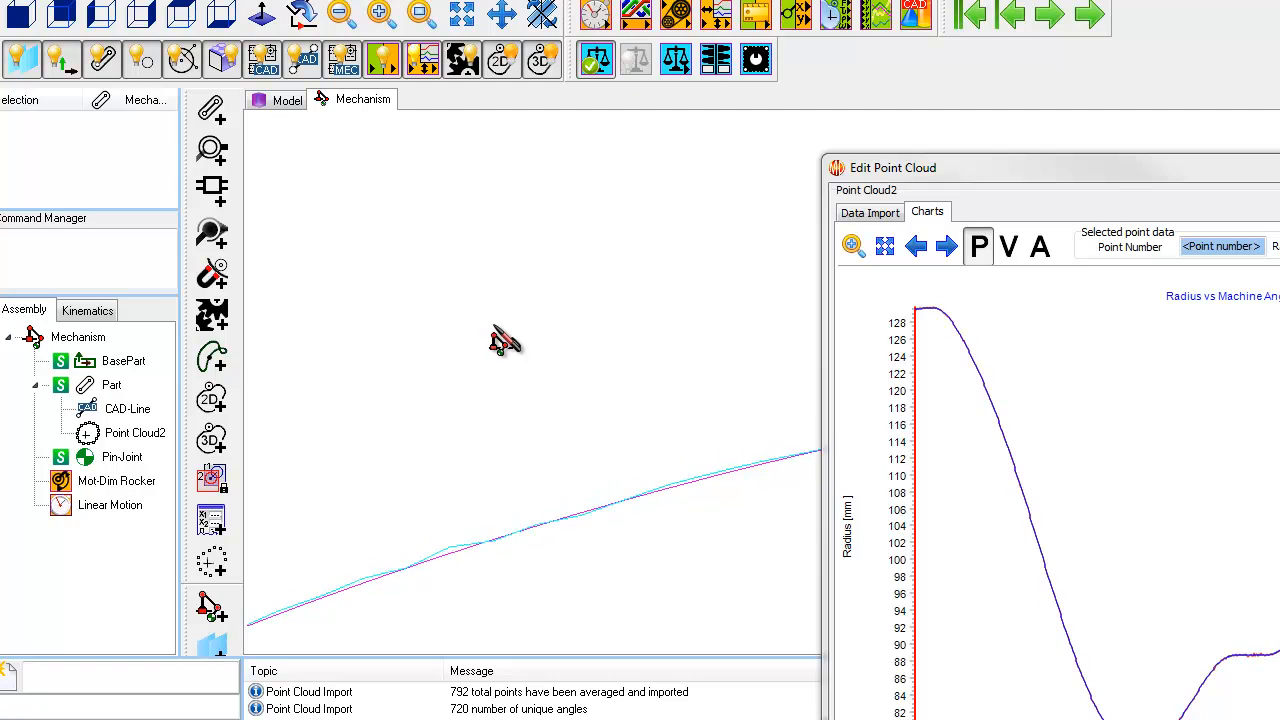
mouse_move(505, 340)
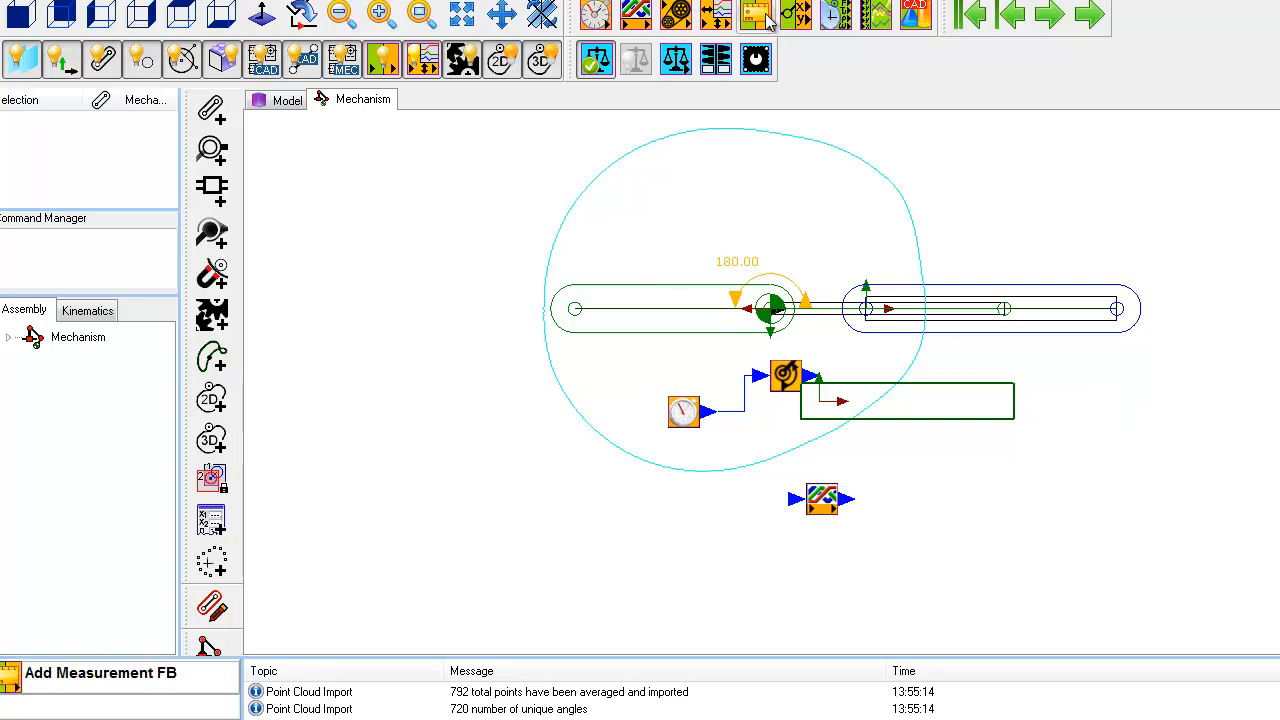
- Add a linear motion dimension to the Slide-Joint and open Part1 for editing
click(757, 14)
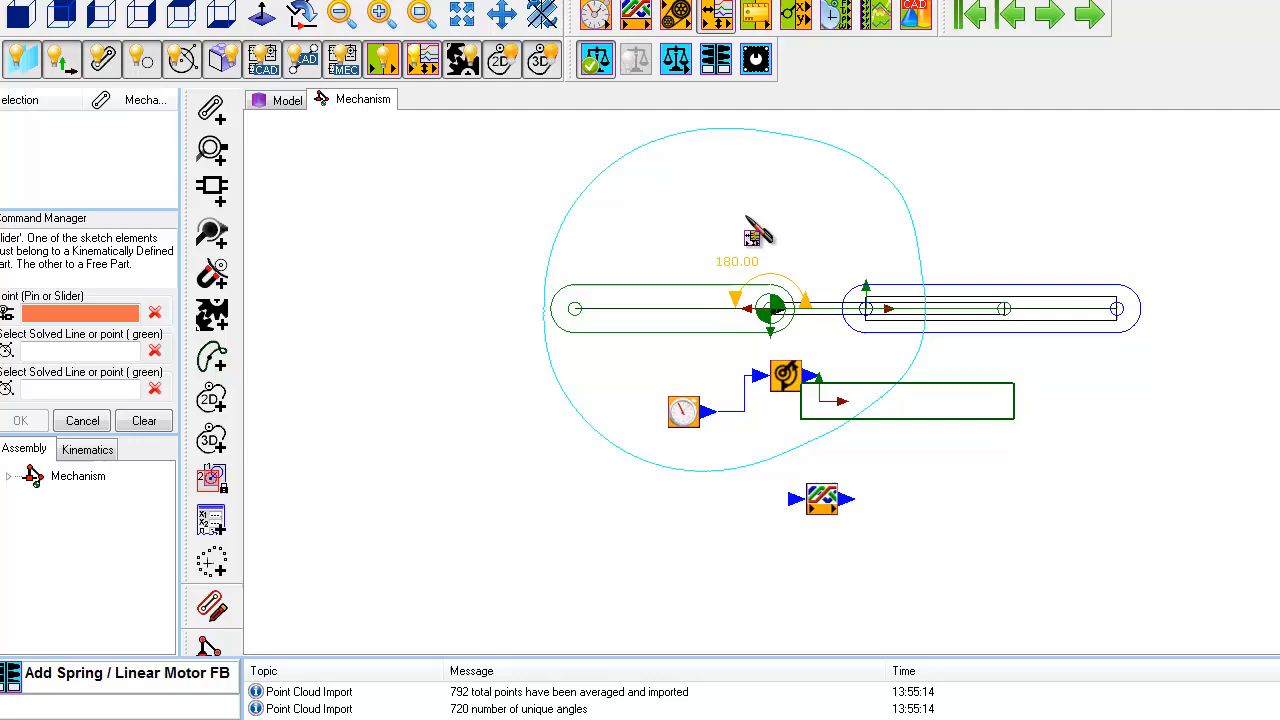
click(775, 315)
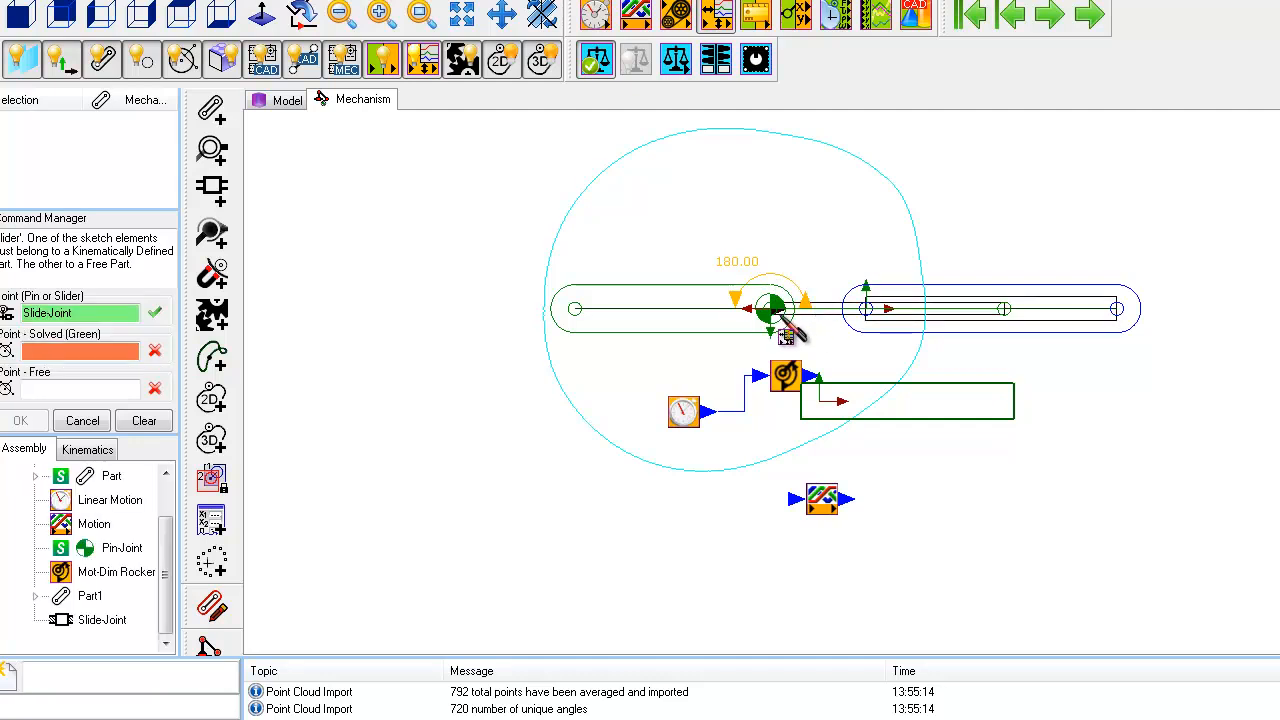
click(865, 310)
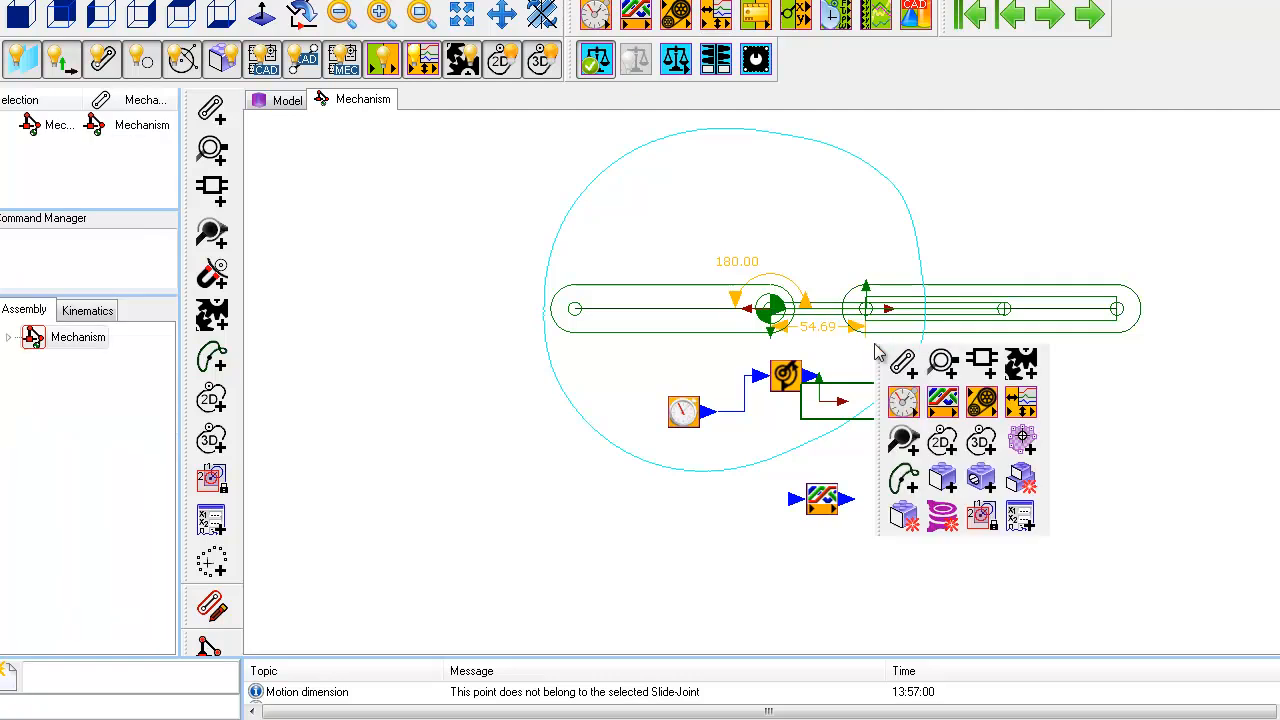
mouse_move(810, 355)
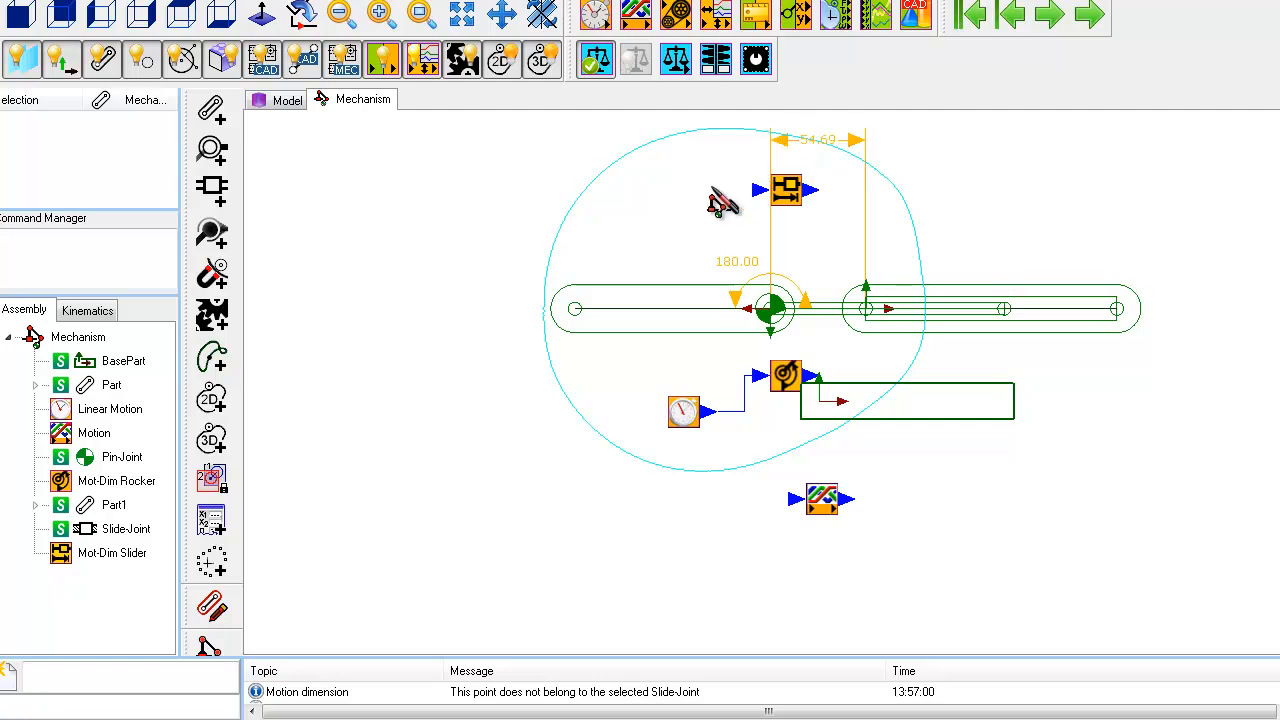
click(990, 308)
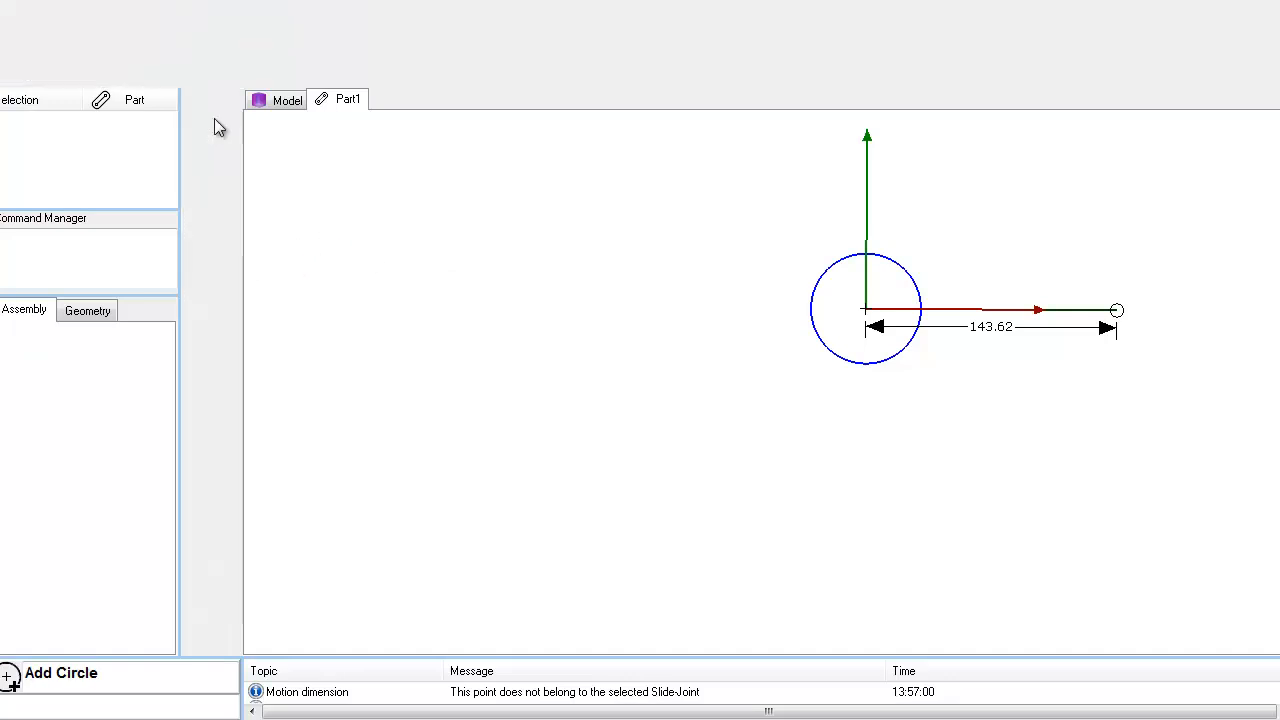
- Turn the roller circle on Part1 into a profile and begin a curve follower
click(362, 99)
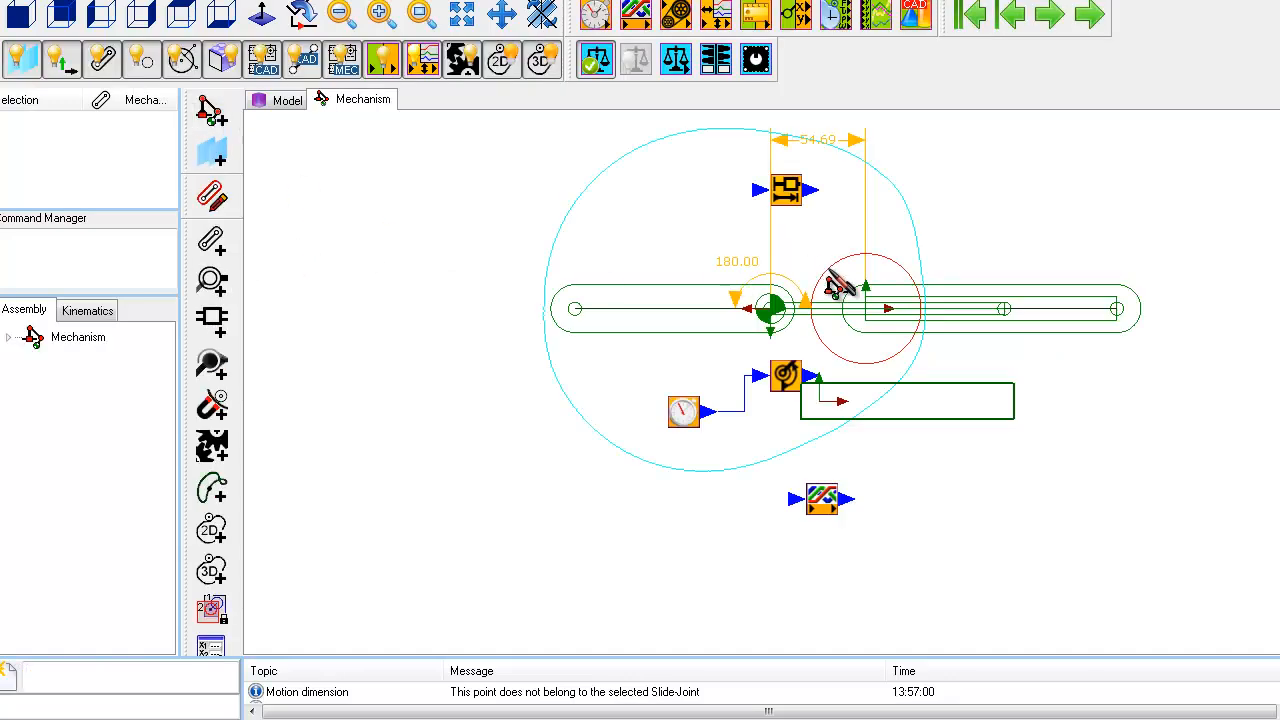
click(865, 305)
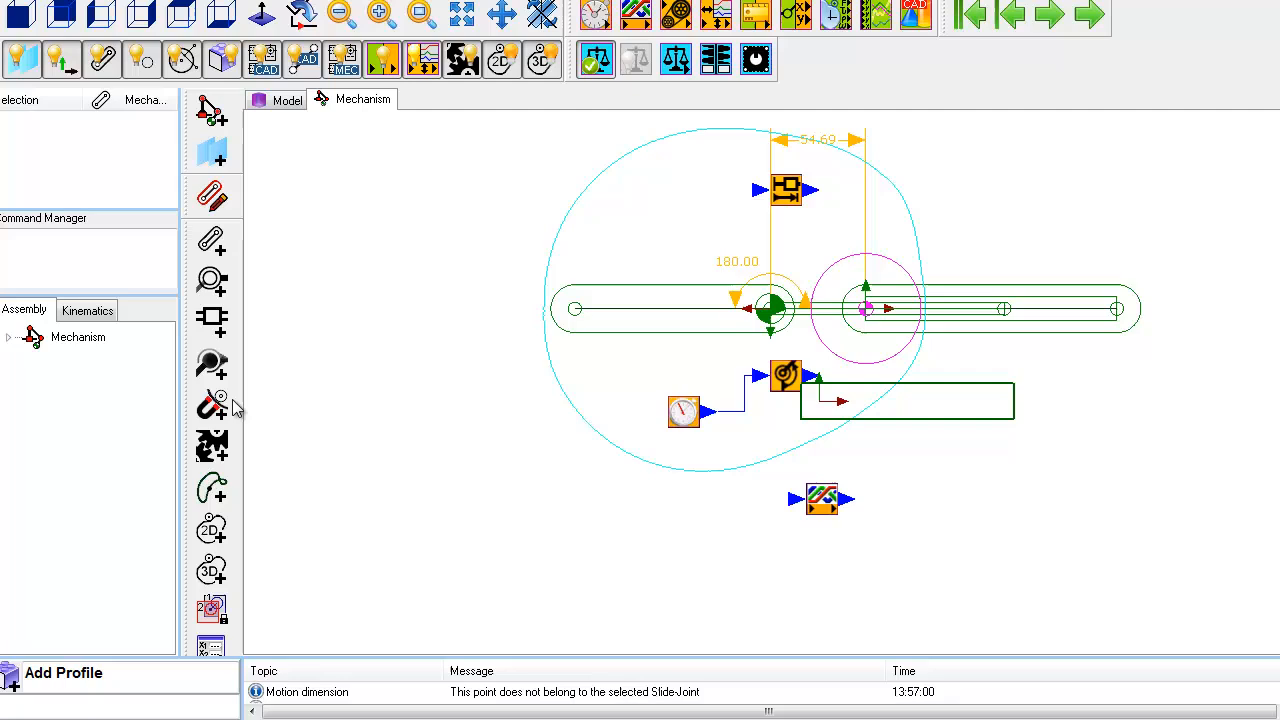
click(212, 405)
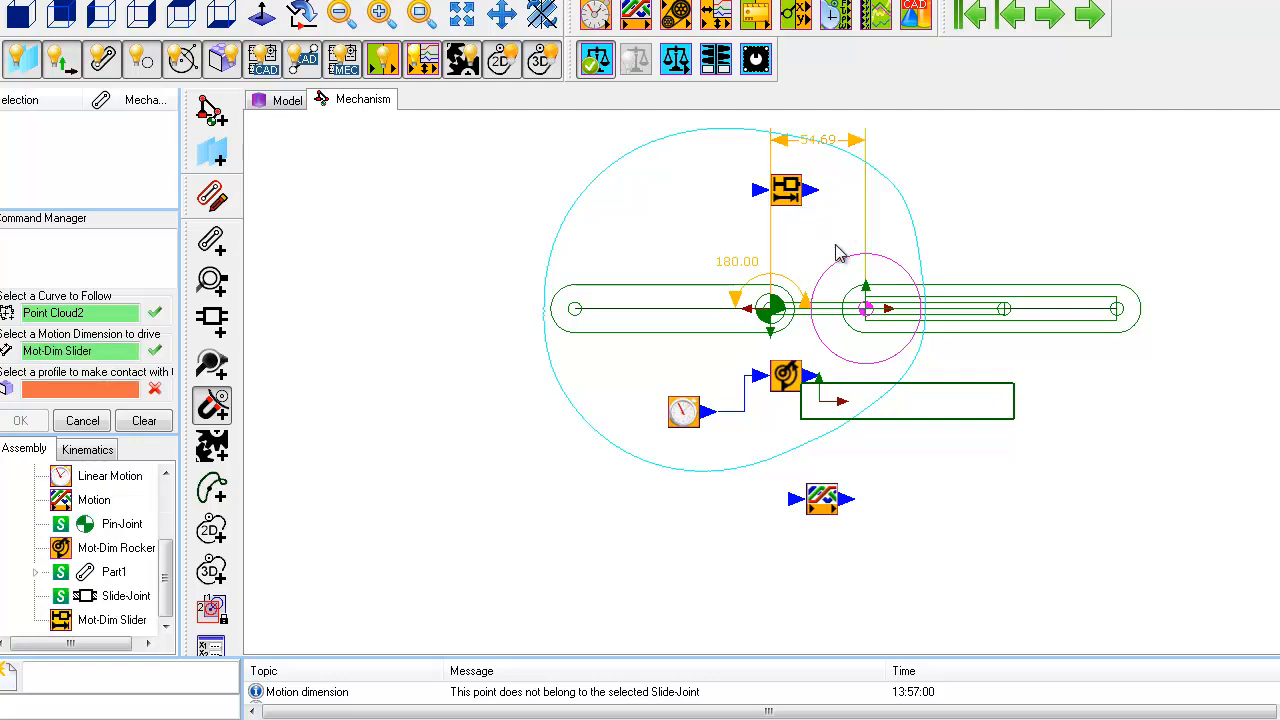
- Complete the curve follower with the roller Profile, then step and home the mechanism to verify
click(866, 308)
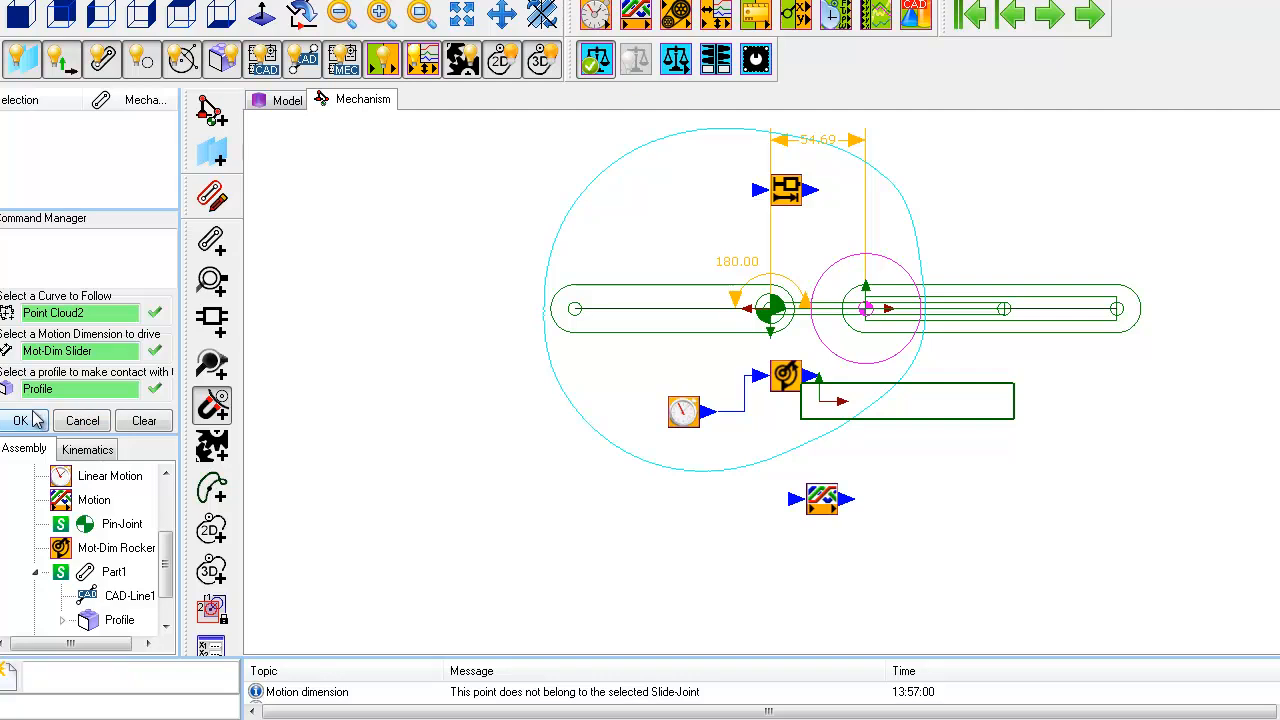
click(20, 420)
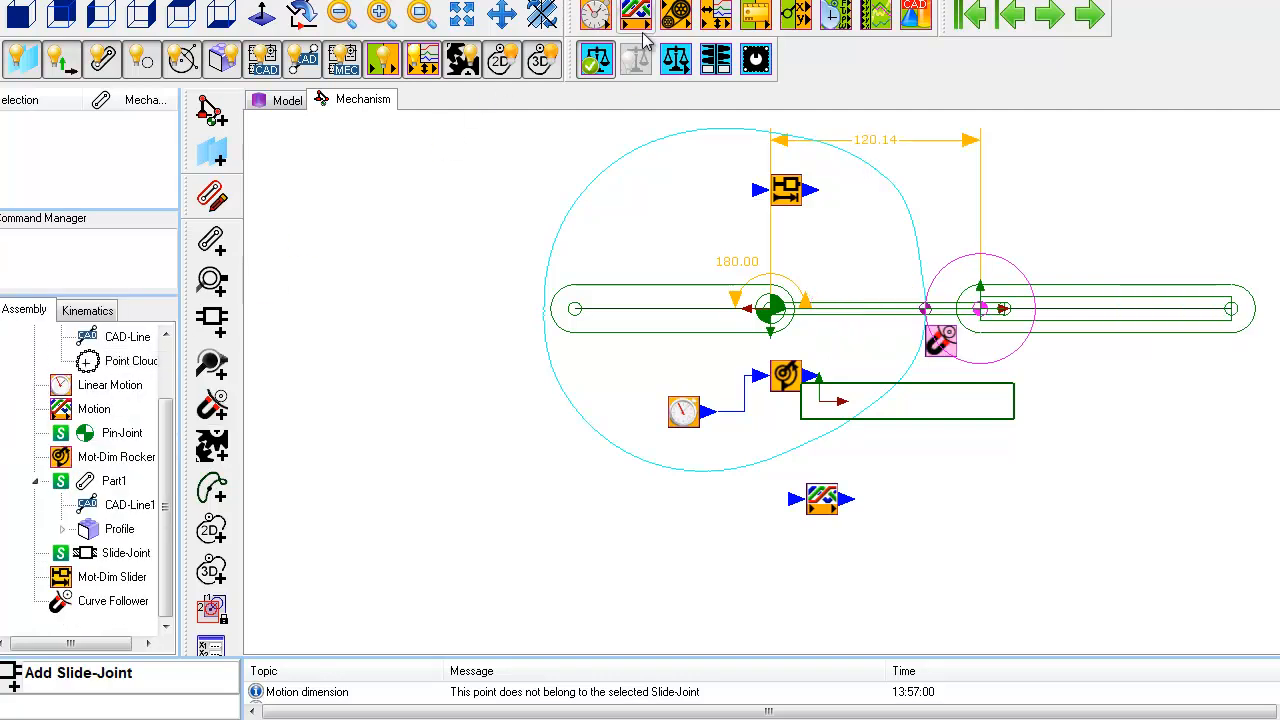
click(1089, 14)
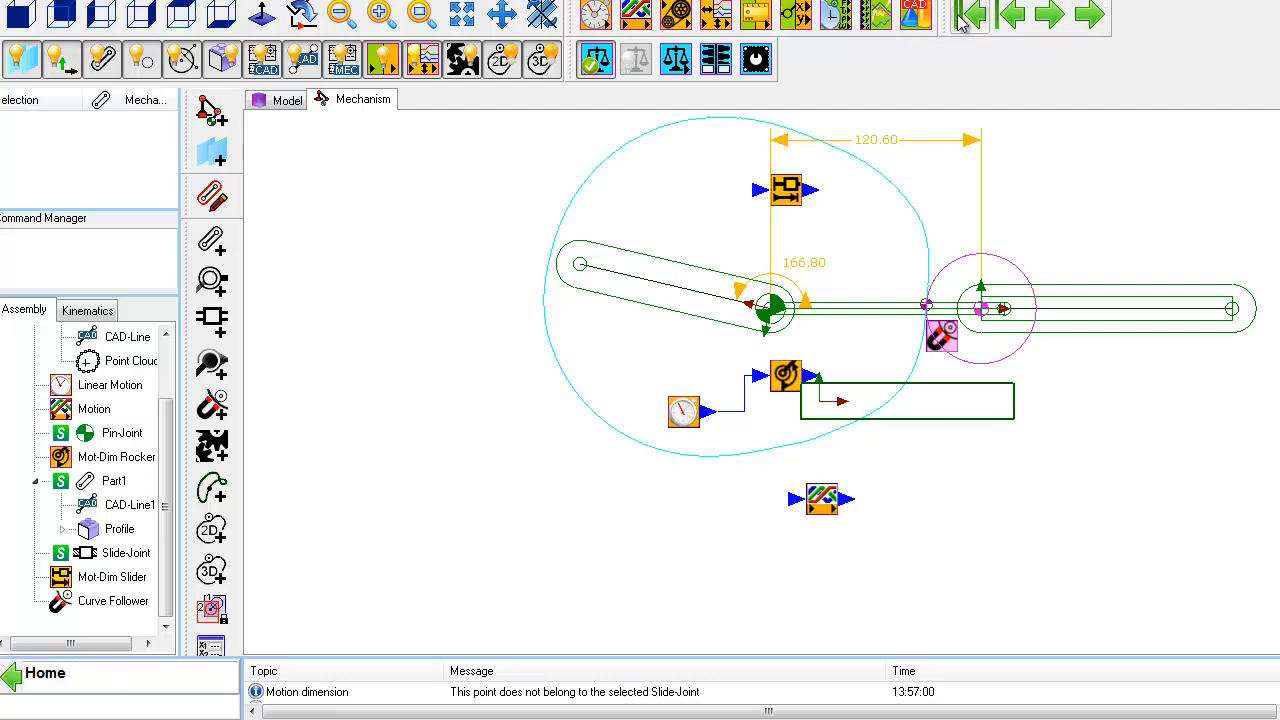
click(968, 14)
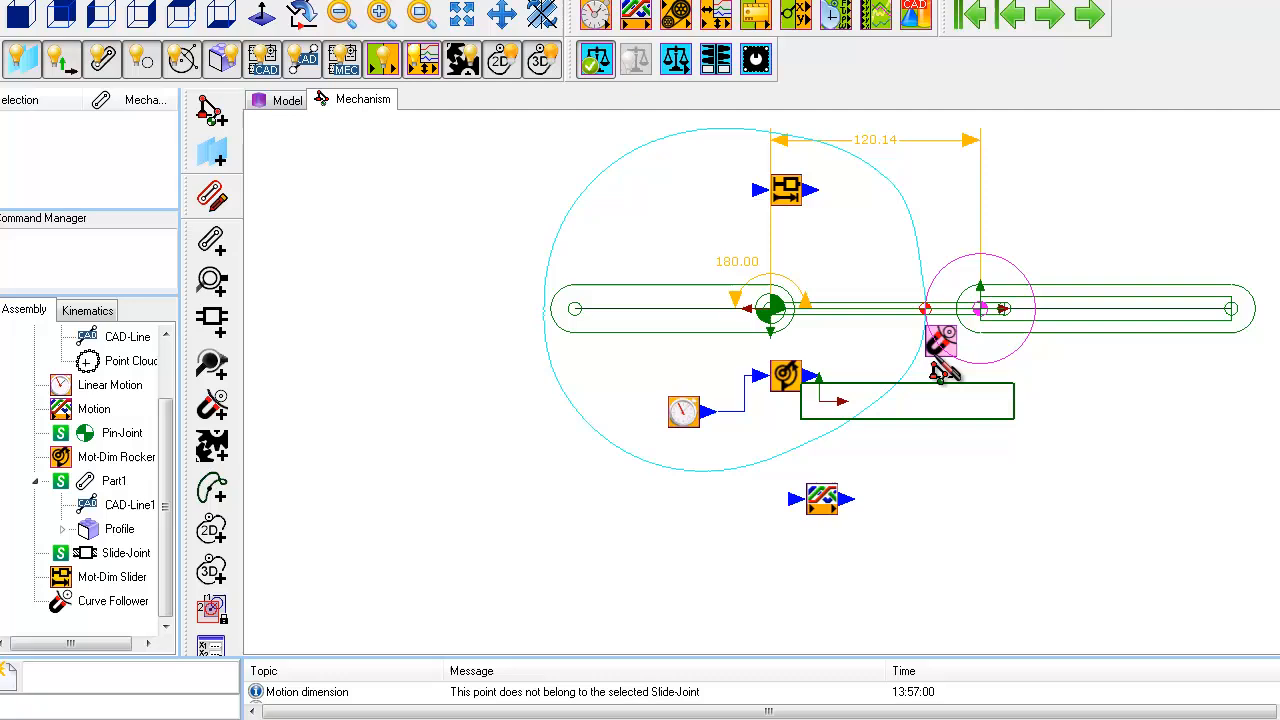
click(113, 600)
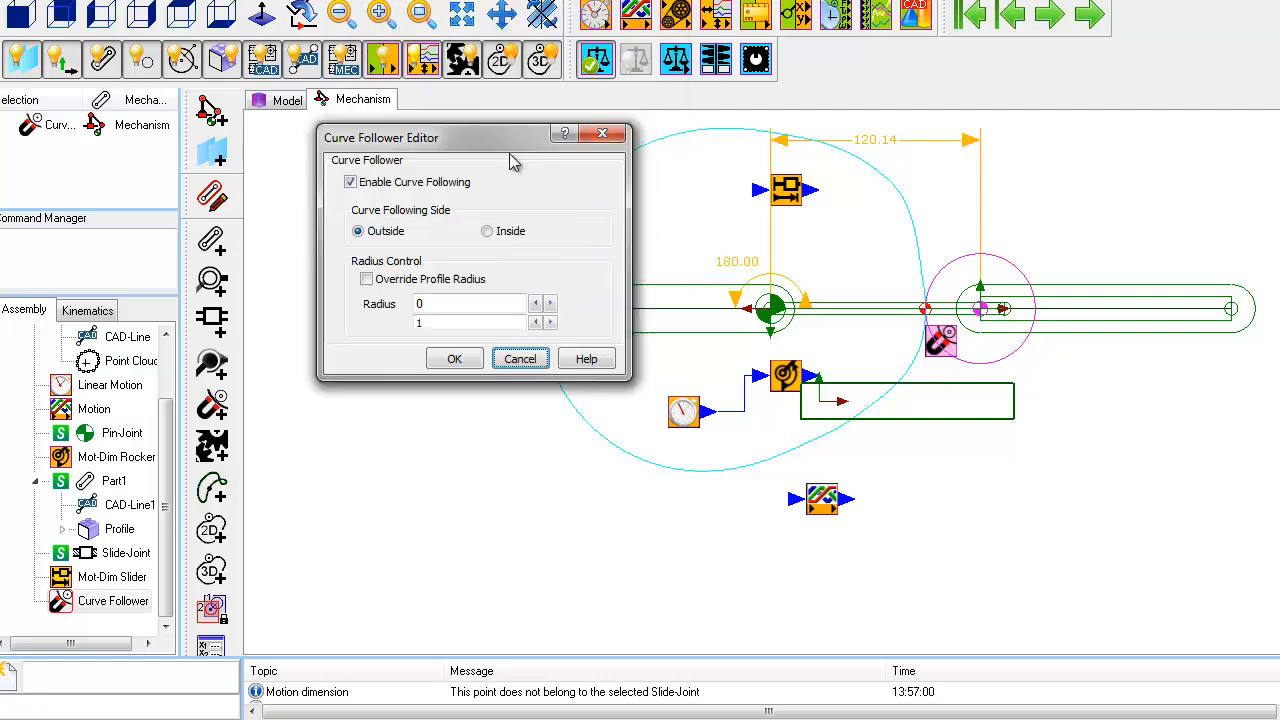
- Move the Curve Follower editor aside and override the profile radius with 0
drag(470, 137, 367, 207)
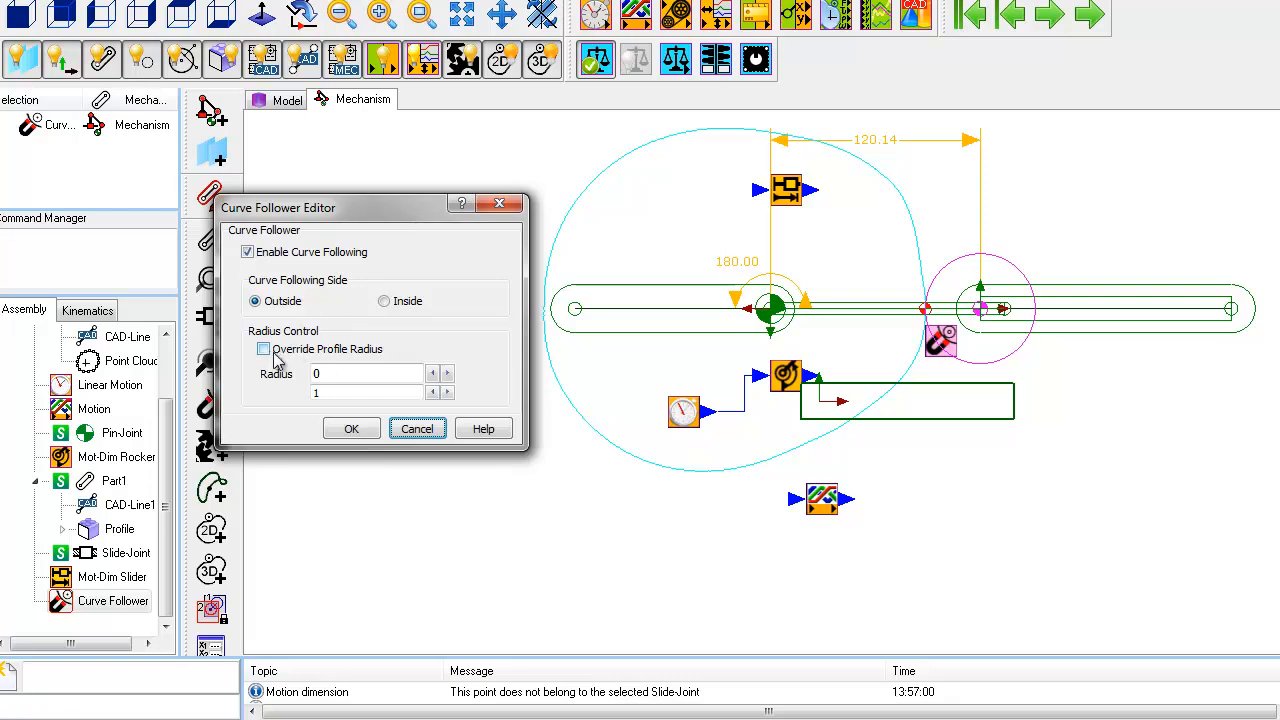
click(263, 349)
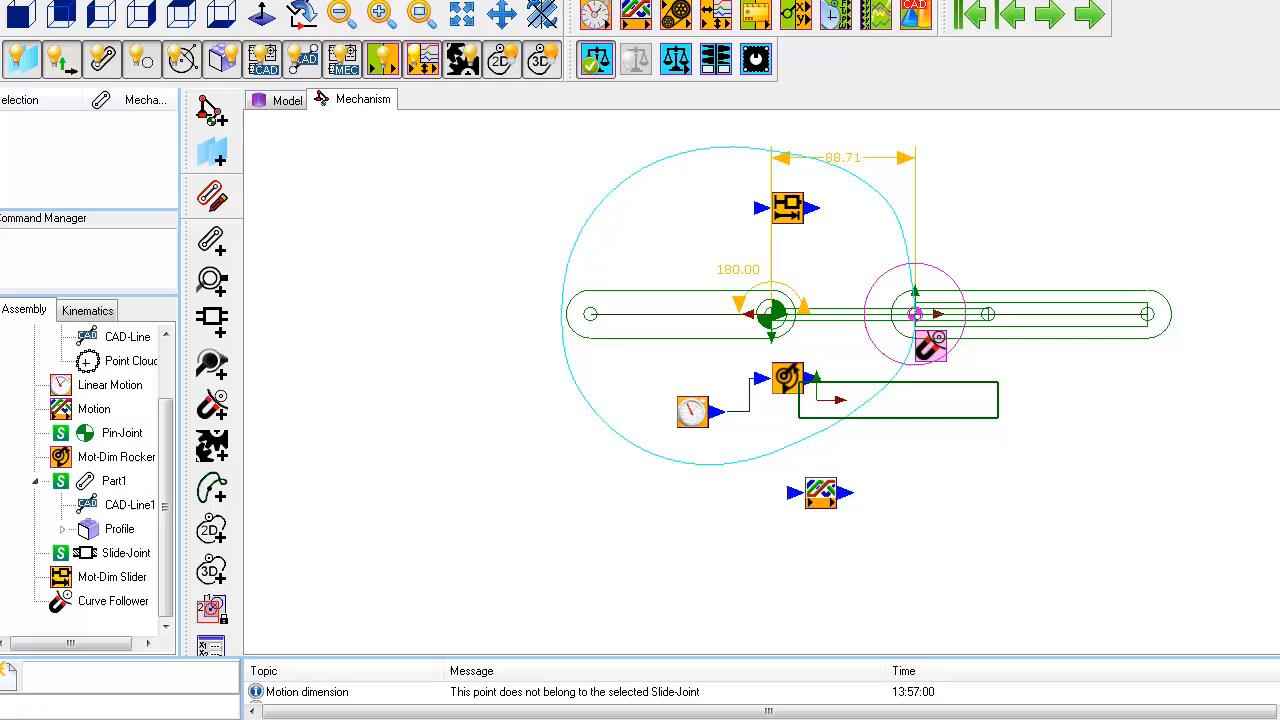
mouse_move(212, 529)
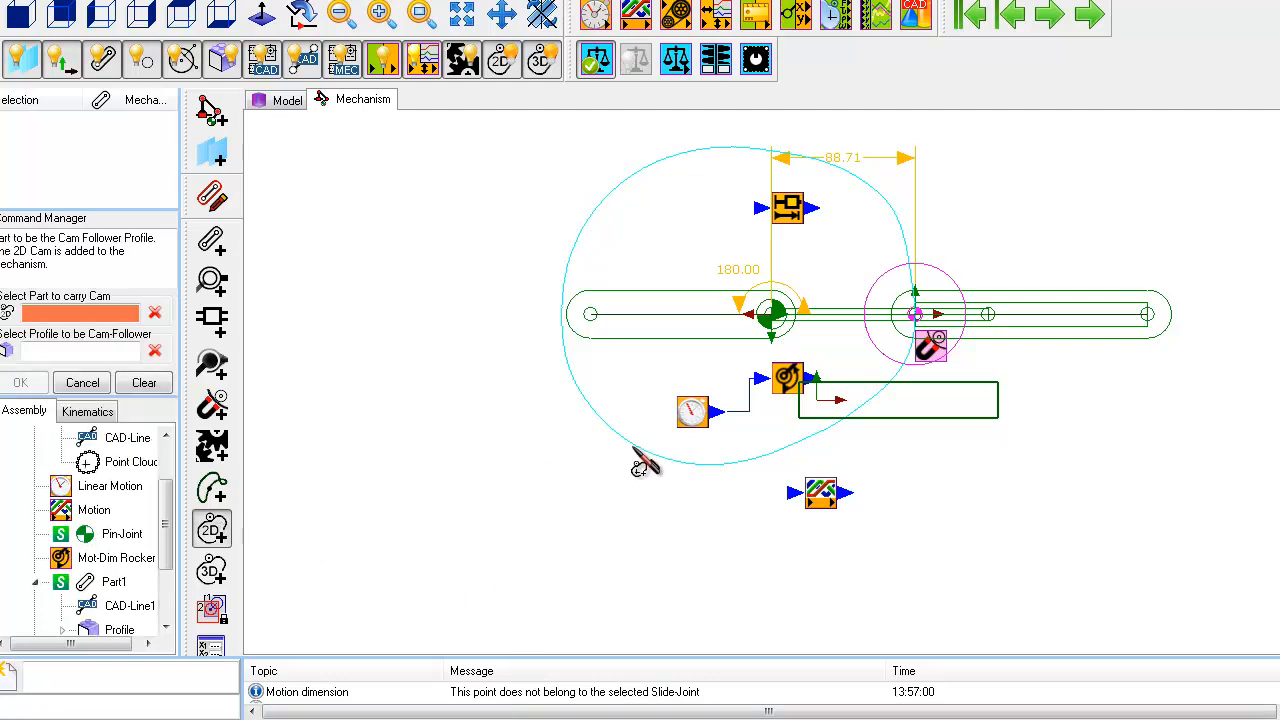
mouse_move(835, 385)
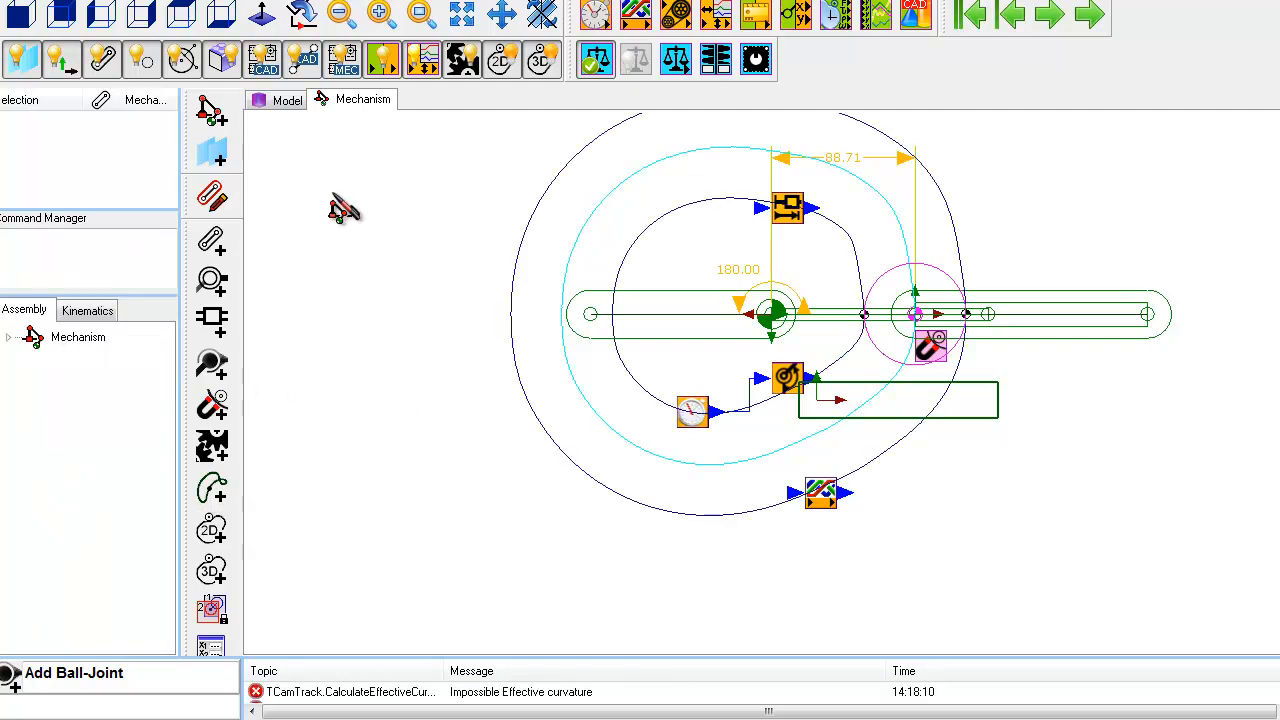
mouse_move(1088, 15)
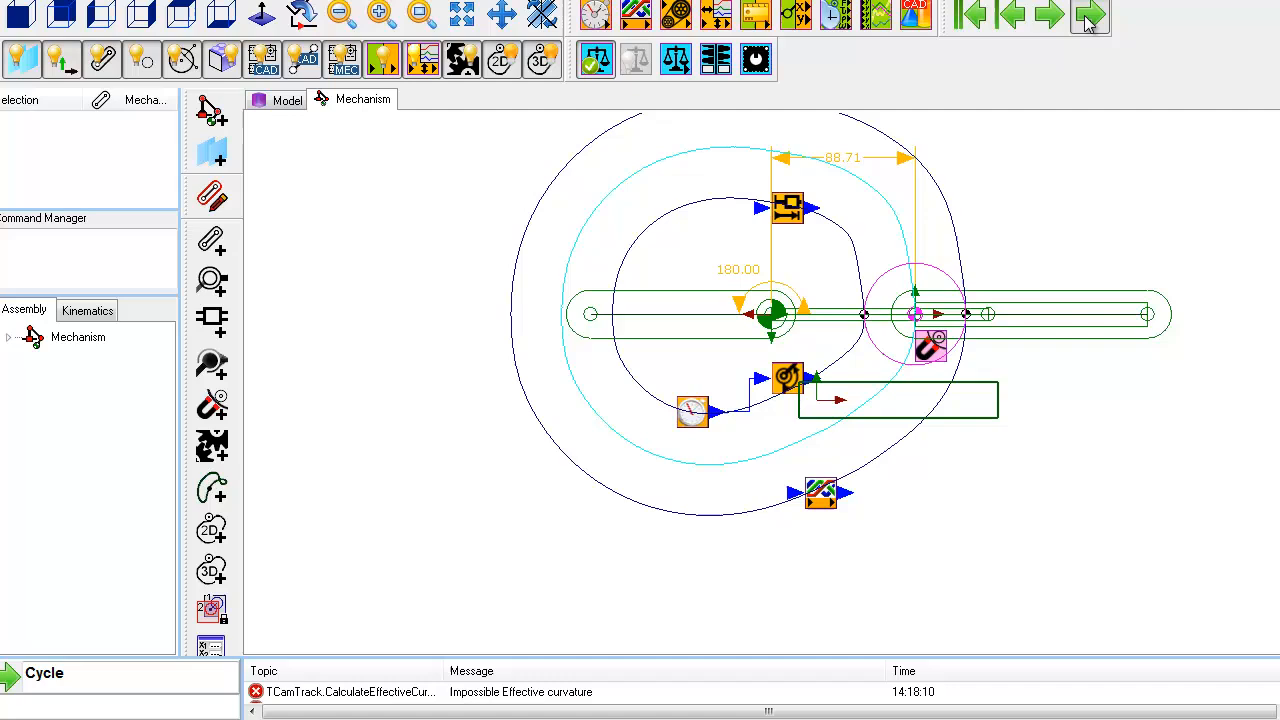
- Step the mechanism forward four times to watch the roller follow the cam
click(1089, 15)
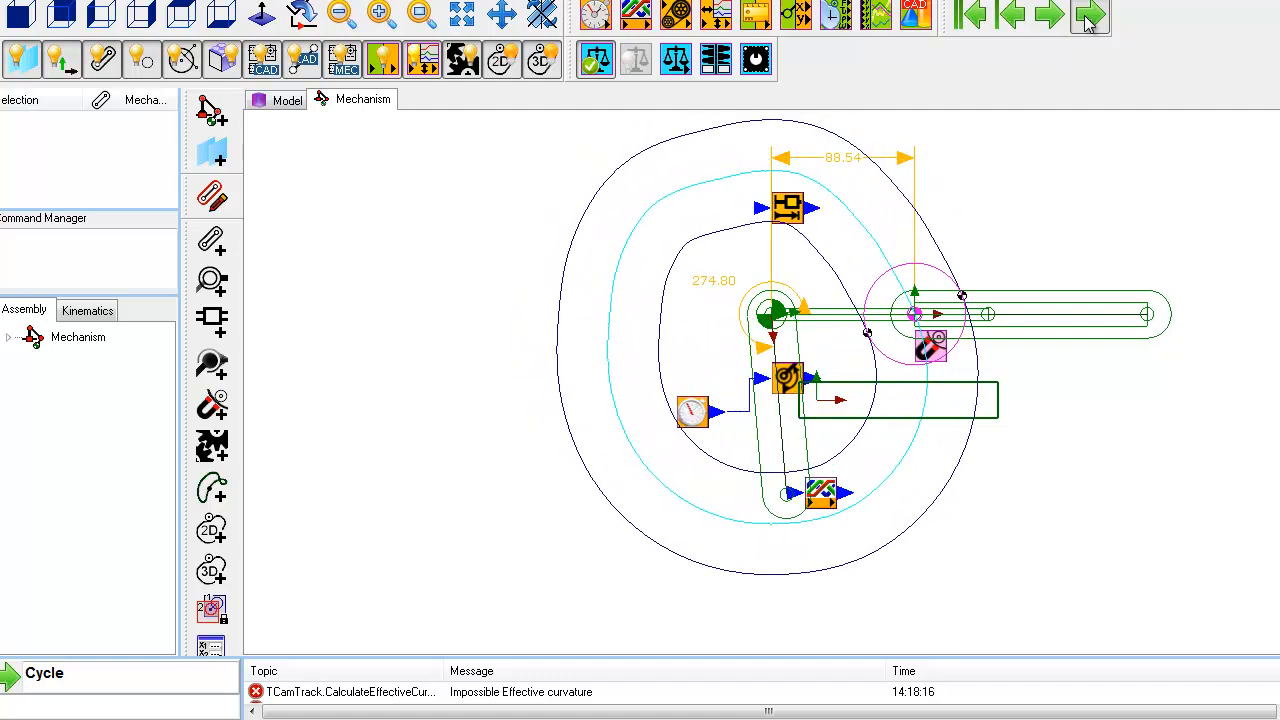
click(1089, 15)
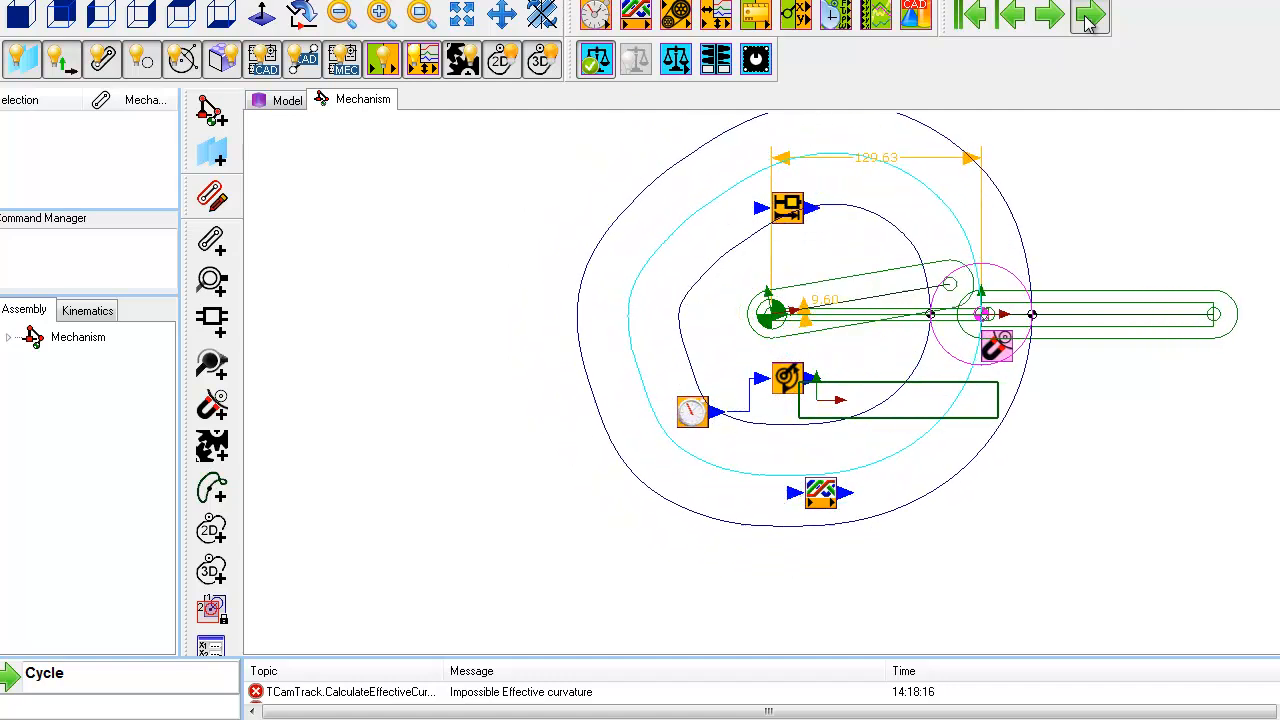
click(1089, 14)
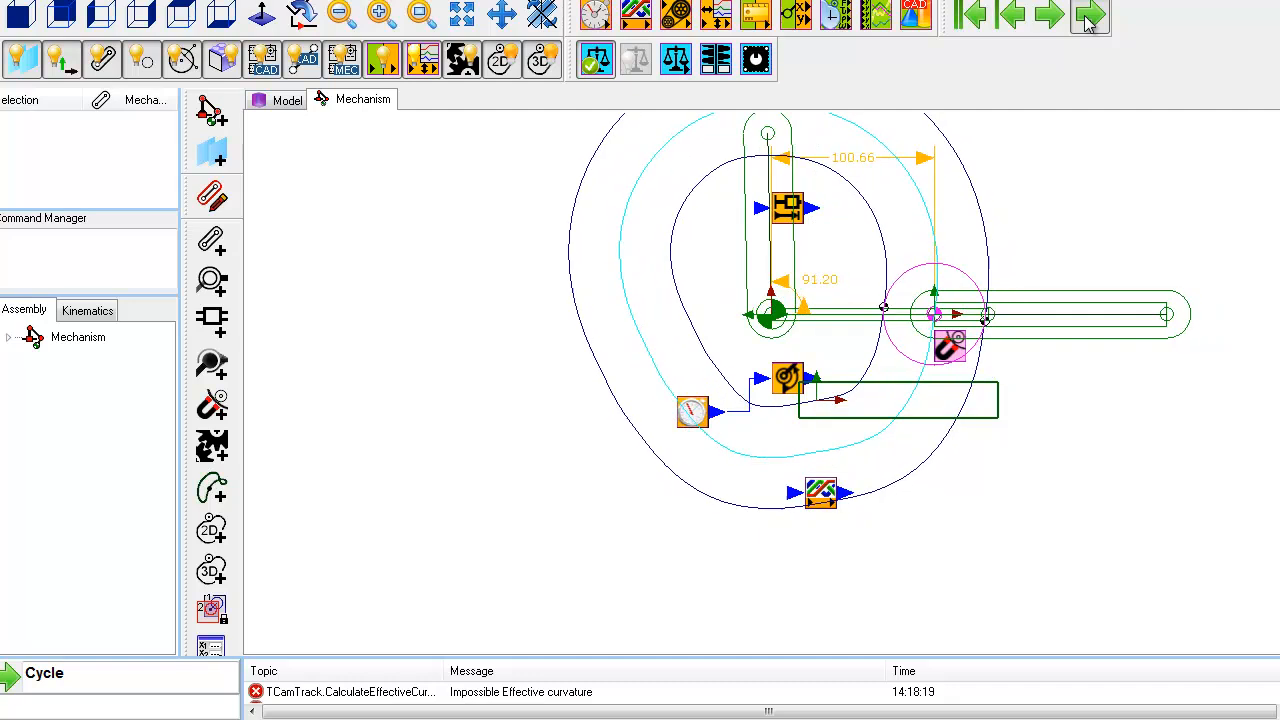
click(1089, 14)
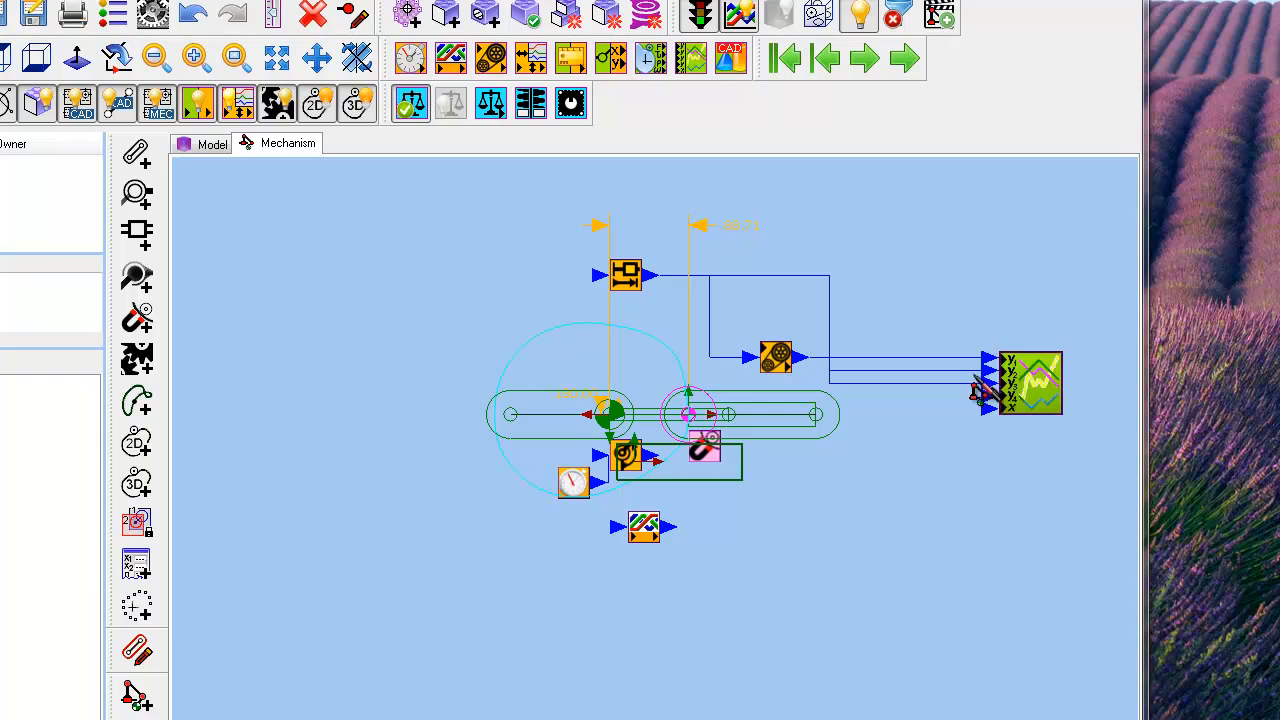
mouse_move(945, 385)
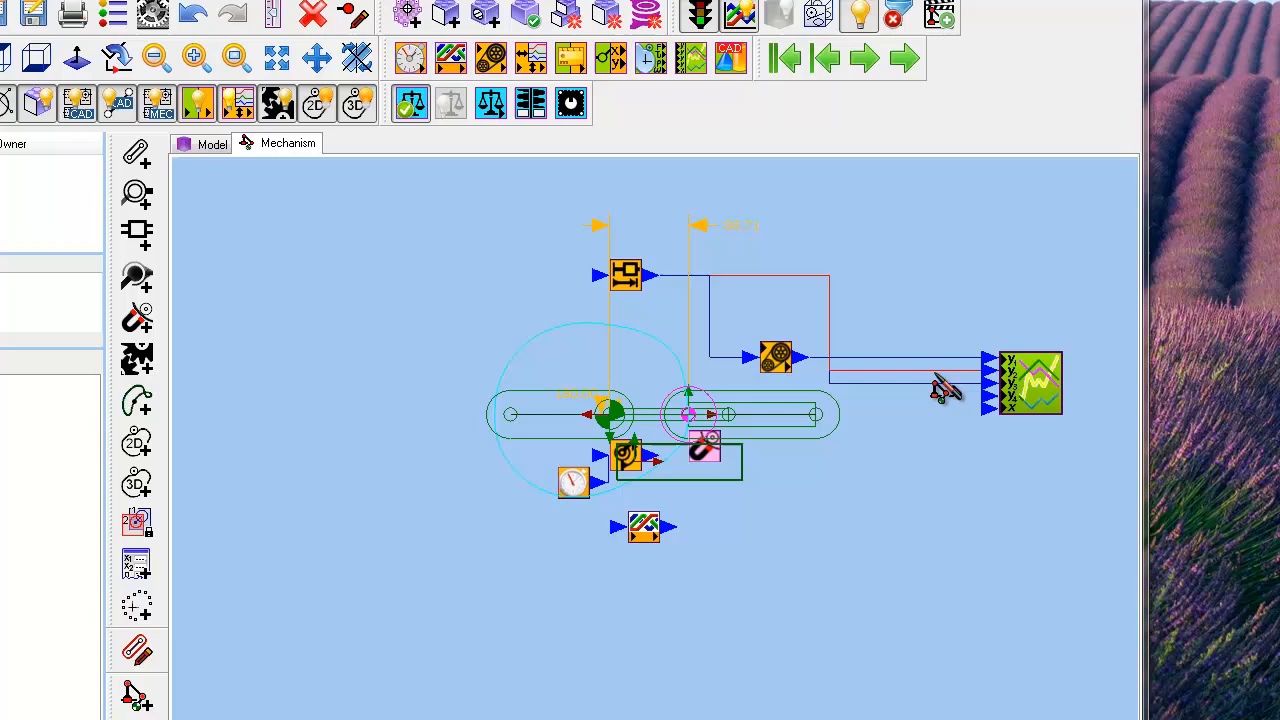
- Connect the Mot-Dim Slider outputs to the Graph FB's Y inputs
click(1025, 383)
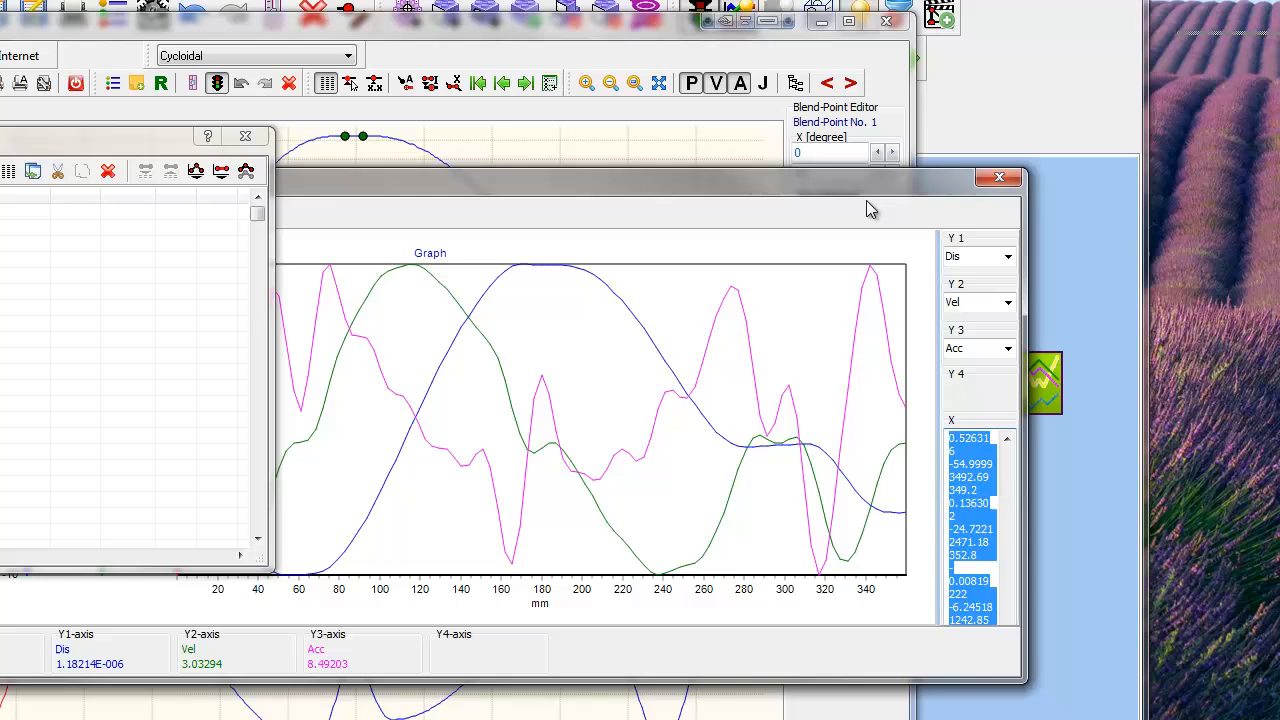
mouse_move(390, 190)
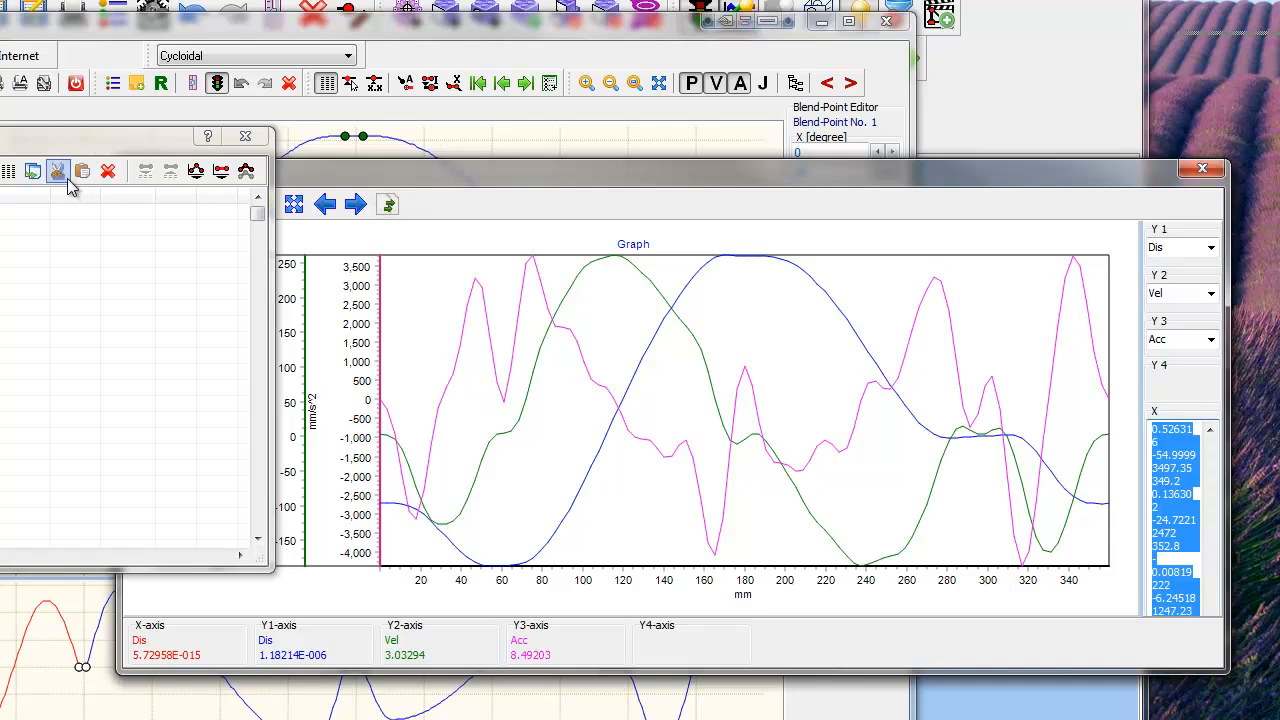
- Paste the slider's copied displacement, velocity and acceleration values into the data table
click(83, 171)
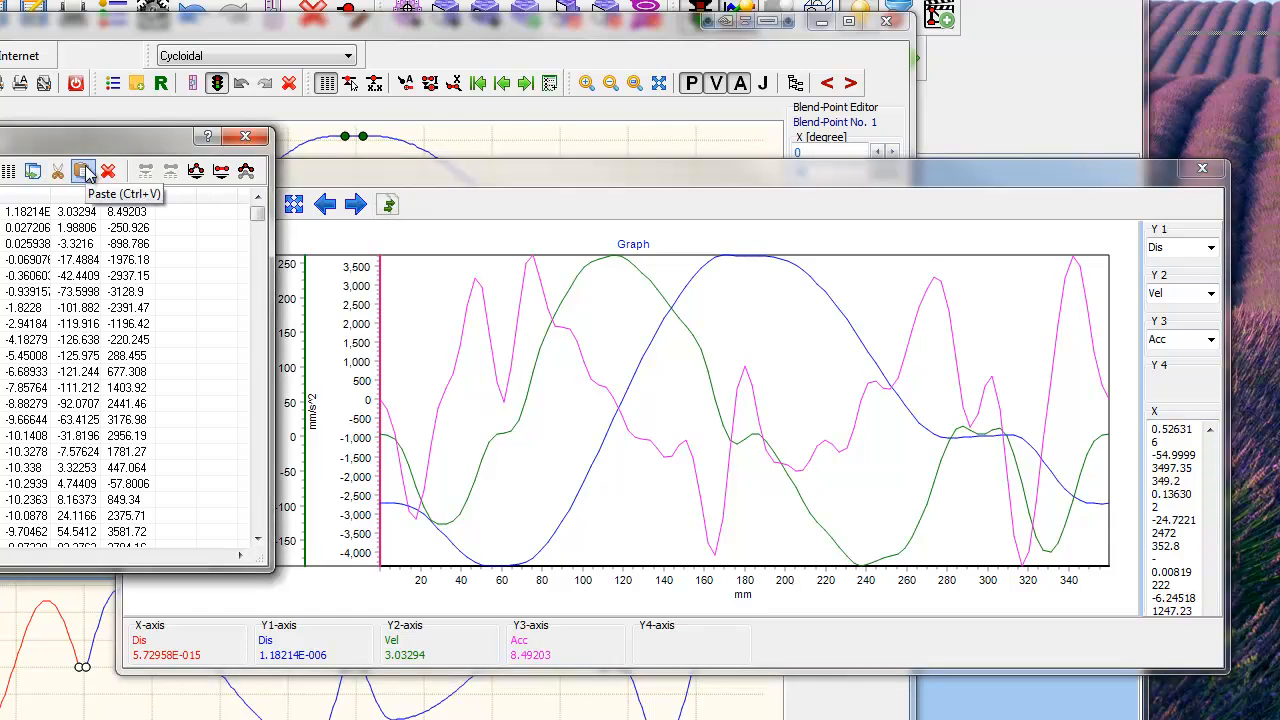